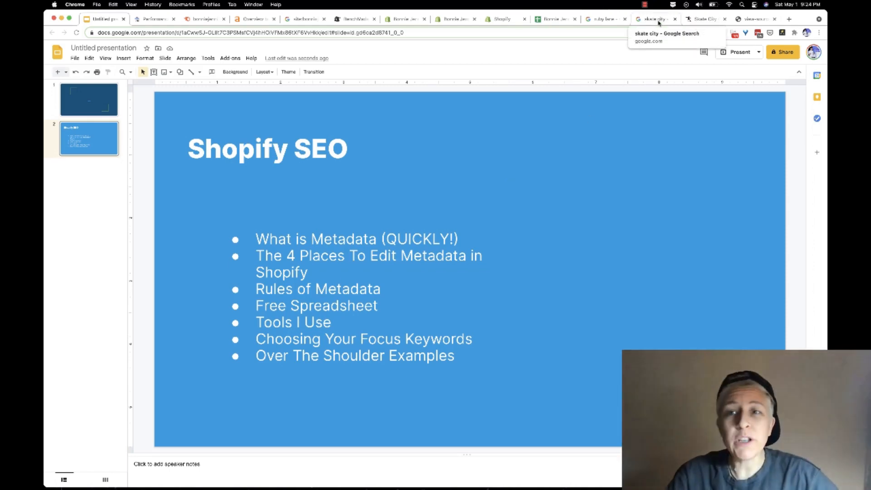
- Switch to the 'skate city' search results and highlight the Skate City Game listing description
{"action": "left_click", "coordinate": [656, 18]}
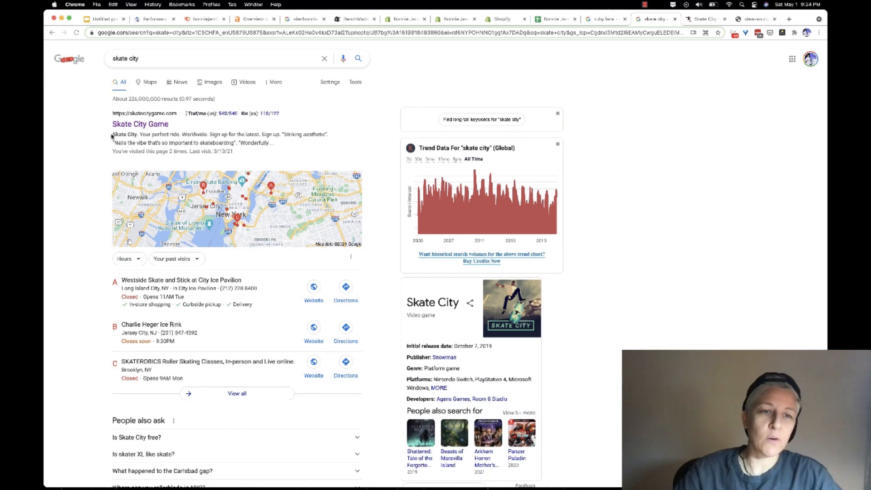
{"action": "left_click_drag", "start_coordinate": [113, 134], "coordinate": [272, 143]}
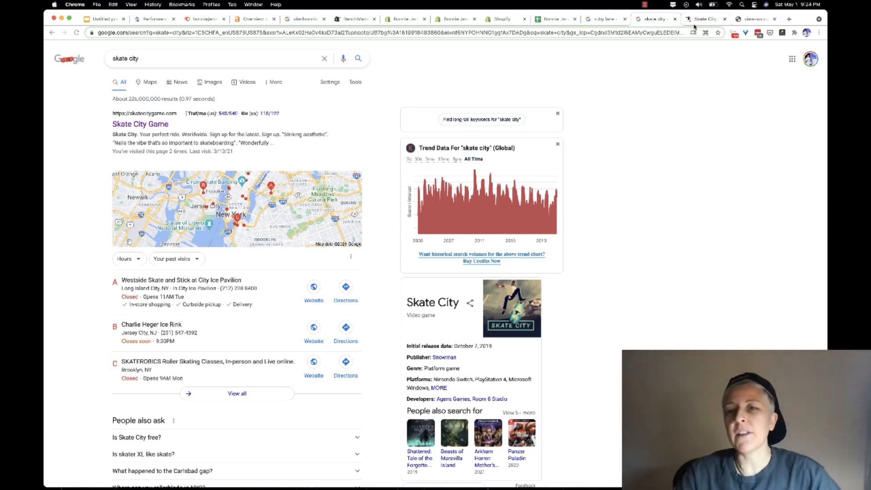
{"action": "left_click", "coordinate": [705, 19]}
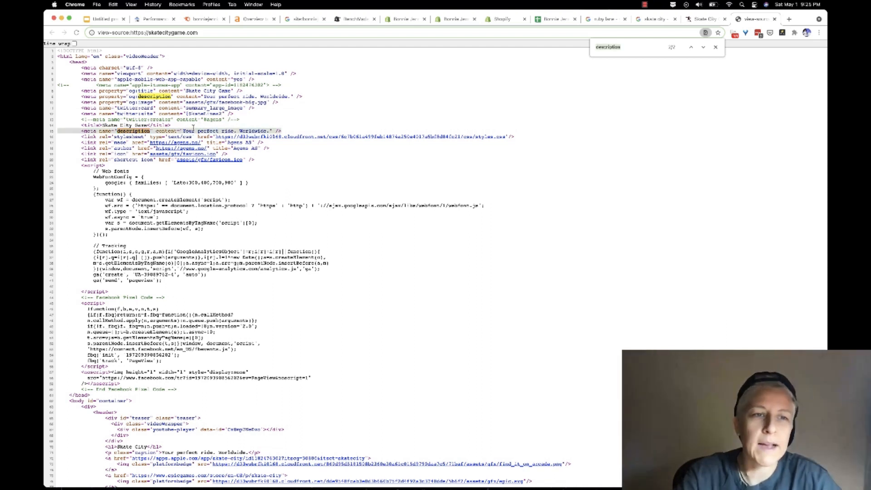
{"action": "type", "text": "ti"}
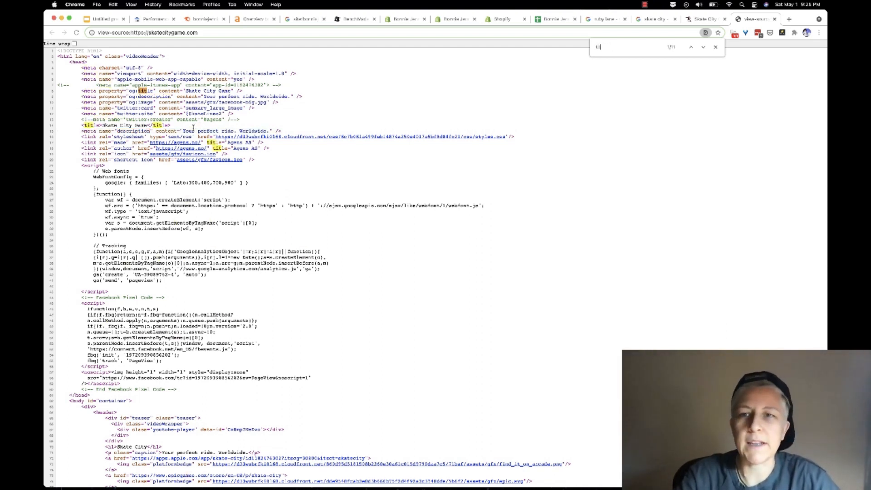
{"action": "type", "text": "title"}
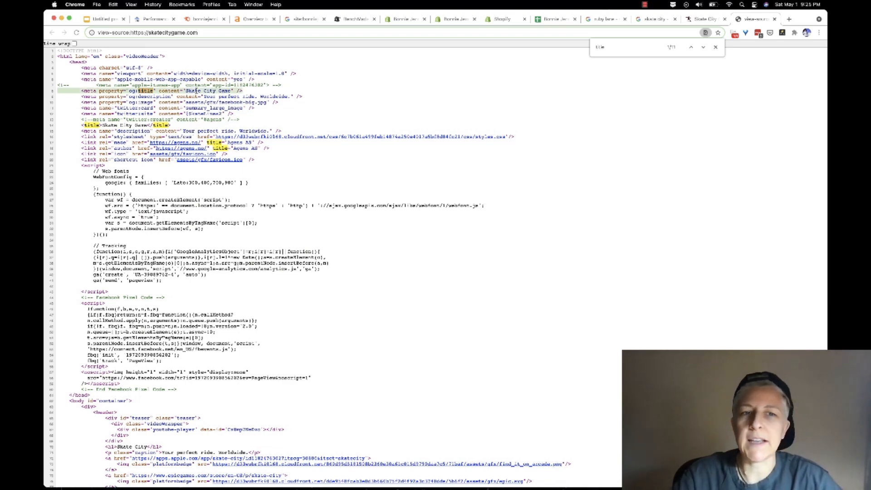
{"action": "left_click", "coordinate": [655, 18]}
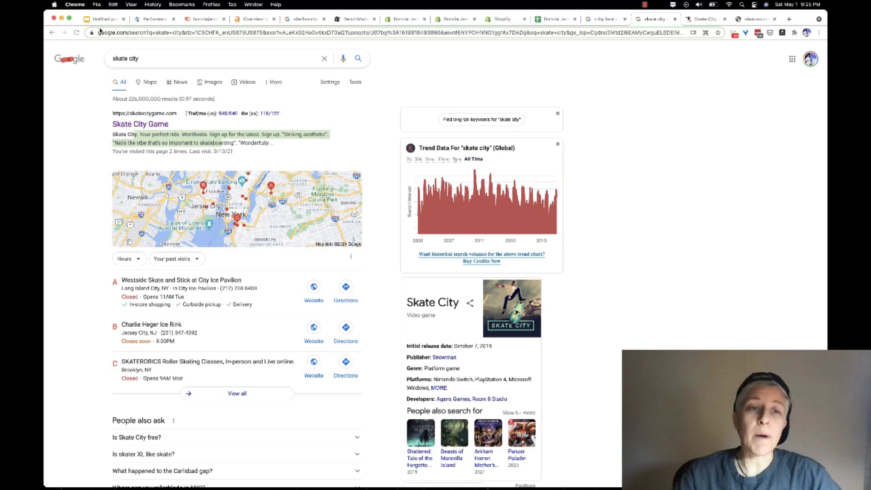
- Open BenchMade Modern's Online Store Preferences and highlight the homepage title and meta description
{"action": "left_click", "coordinate": [105, 18]}
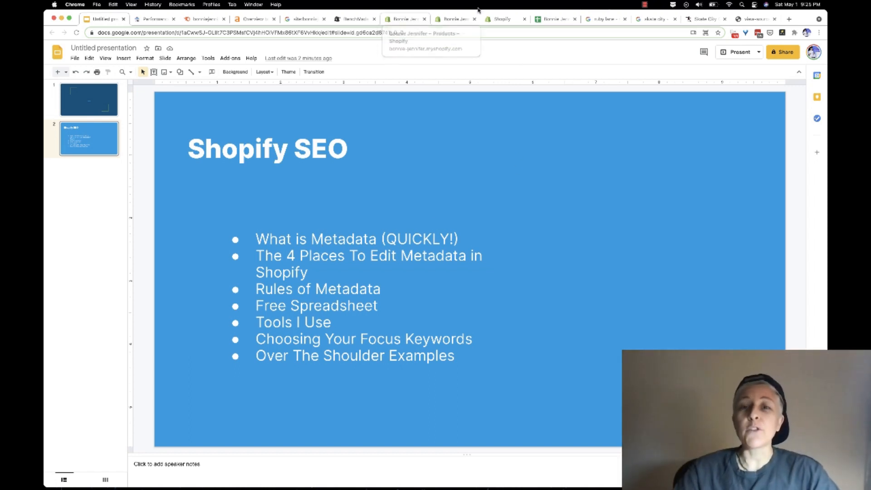
{"action": "left_click", "coordinate": [353, 18]}
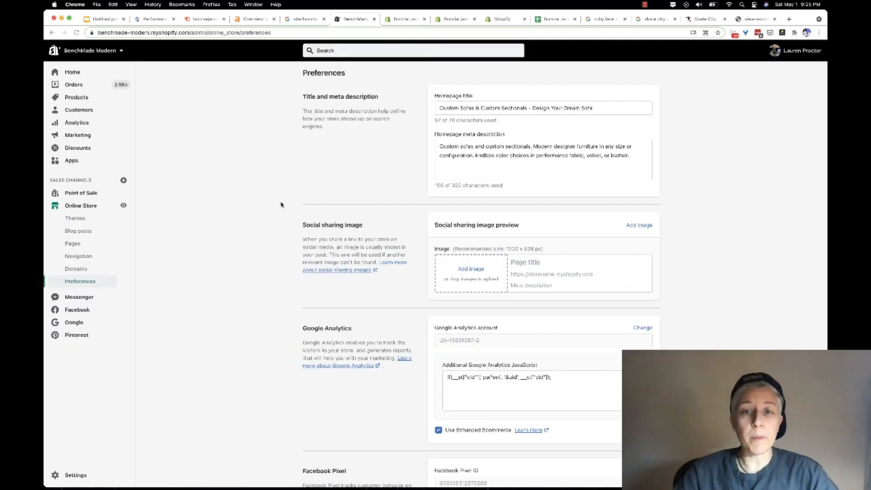
{"action": "mouse_move", "coordinate": [192, 160]}
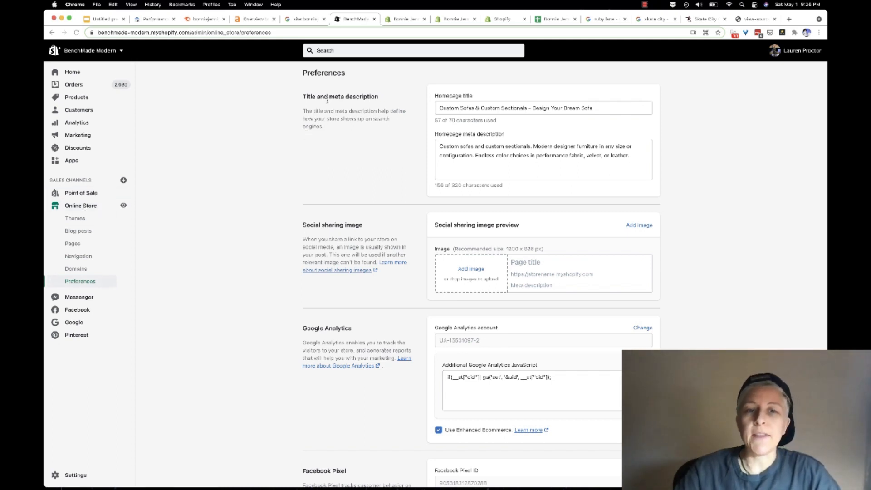
{"action": "double_click", "coordinate": [340, 96]}
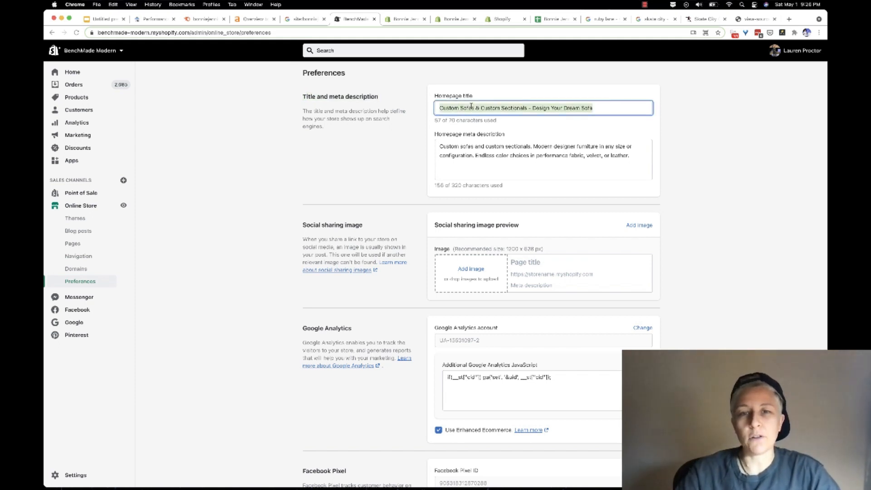
{"action": "left_click", "coordinate": [542, 160]}
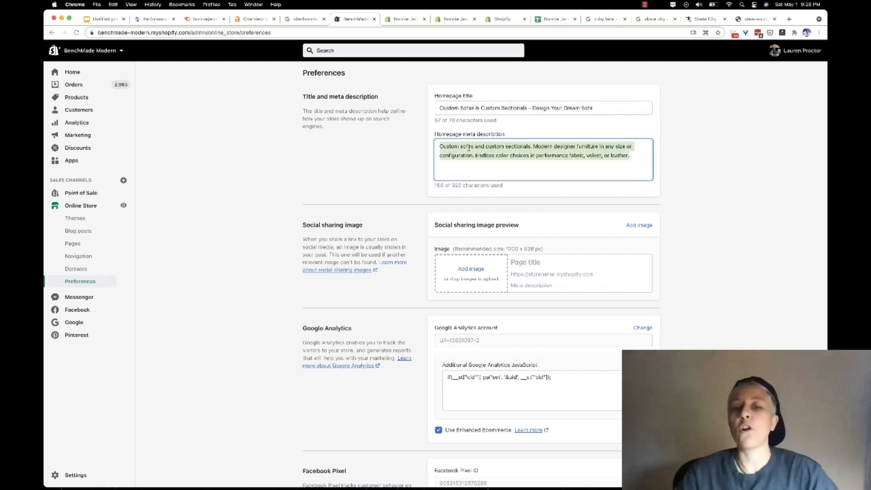
{"action": "mouse_move", "coordinate": [387, 158]}
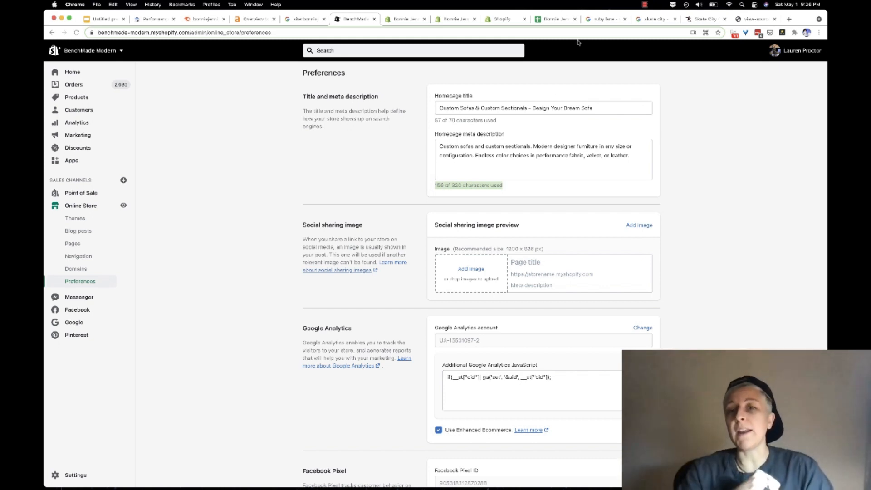
{"action": "left_click", "coordinate": [603, 18]}
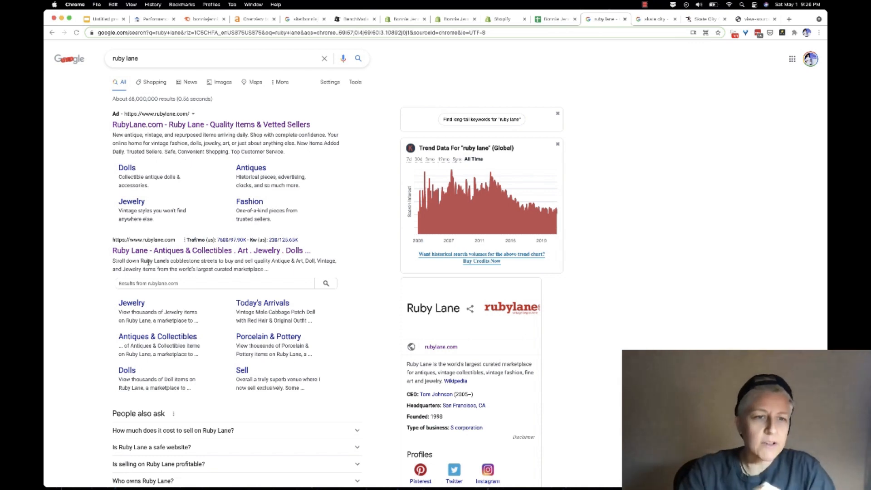
{"action": "mouse_move", "coordinate": [210, 250]}
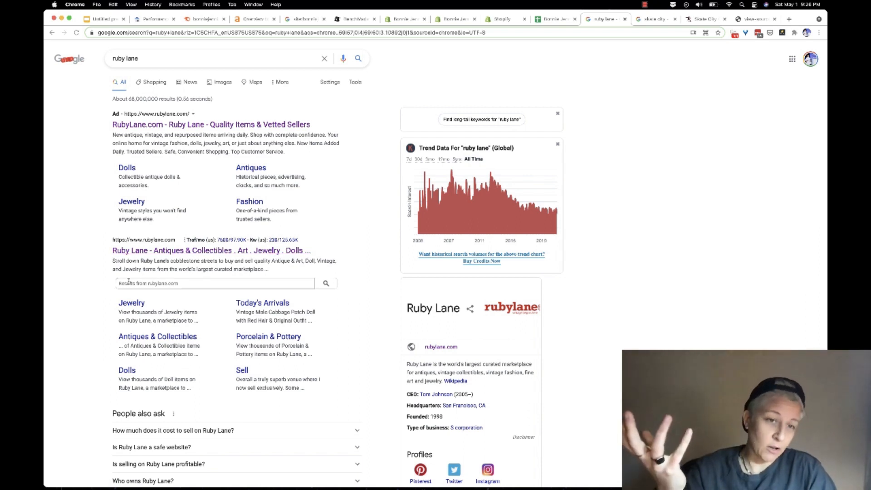
{"action": "left_click_drag", "start_coordinate": [112, 260], "coordinate": [268, 269]}
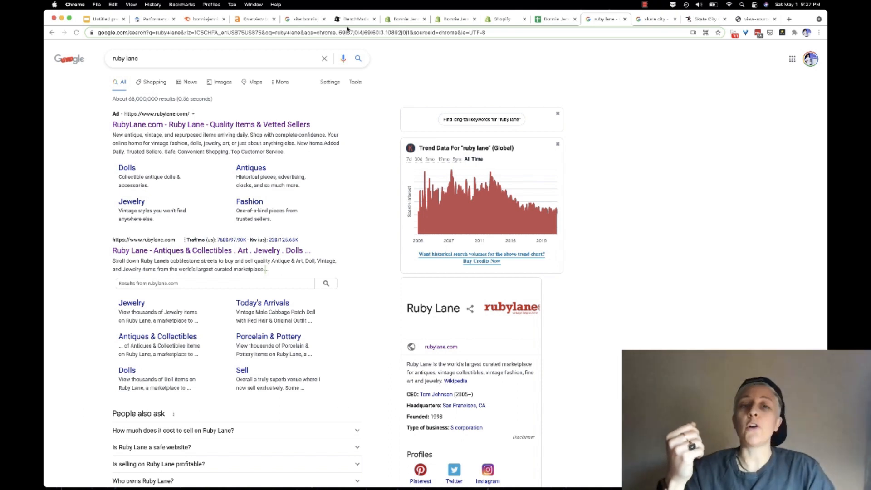
{"action": "left_click", "coordinate": [354, 18]}
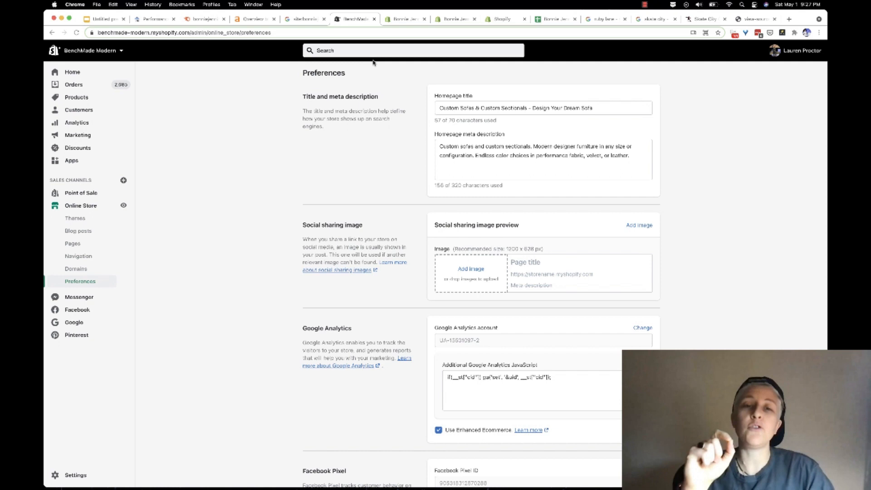
- Open the 'Choose Your Letter' Hanging Initial Bracelet and reveal its search listing title and description
{"action": "left_click", "coordinate": [353, 18]}
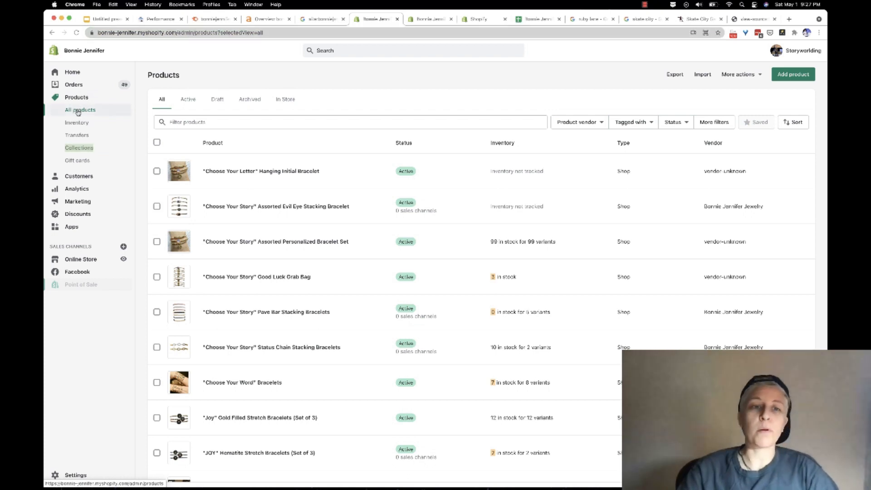
{"action": "mouse_move", "coordinate": [261, 171]}
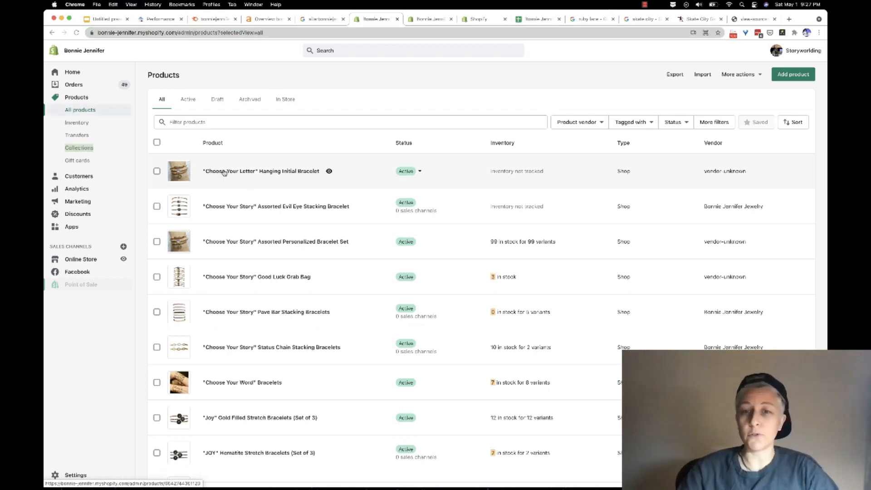
{"action": "left_click", "coordinate": [261, 170]}
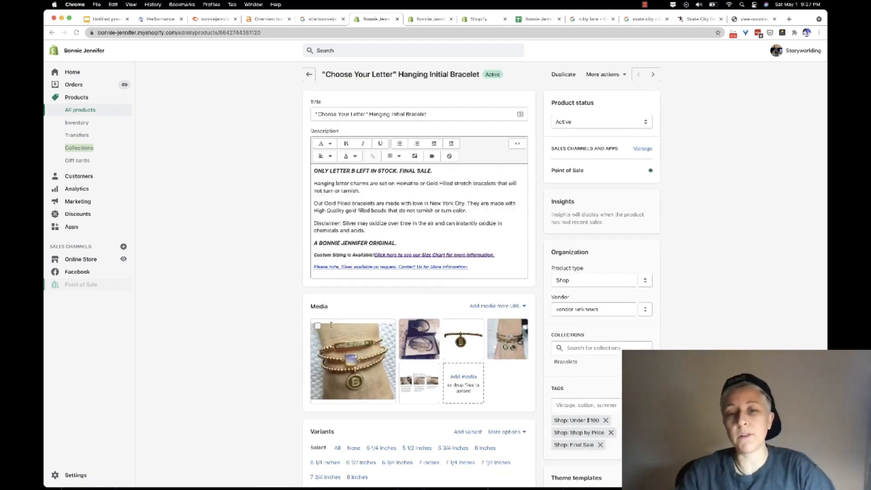
{"action": "scroll", "scroll_direction": "down", "scroll_amount": 3}
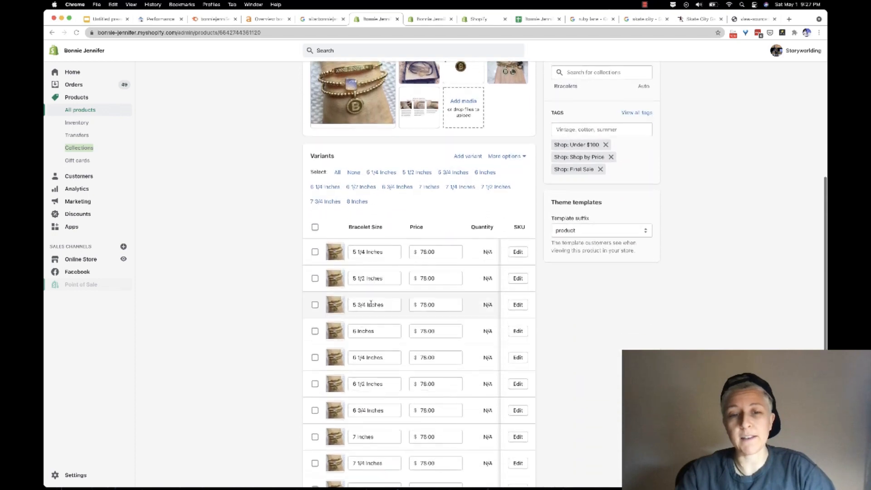
{"action": "scroll", "scroll_direction": "down", "scroll_amount": 3}
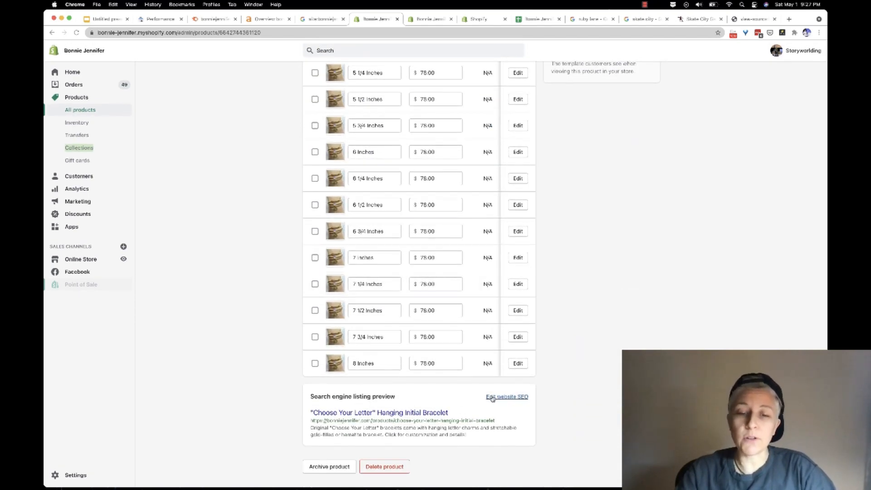
{"action": "left_click", "coordinate": [506, 396]}
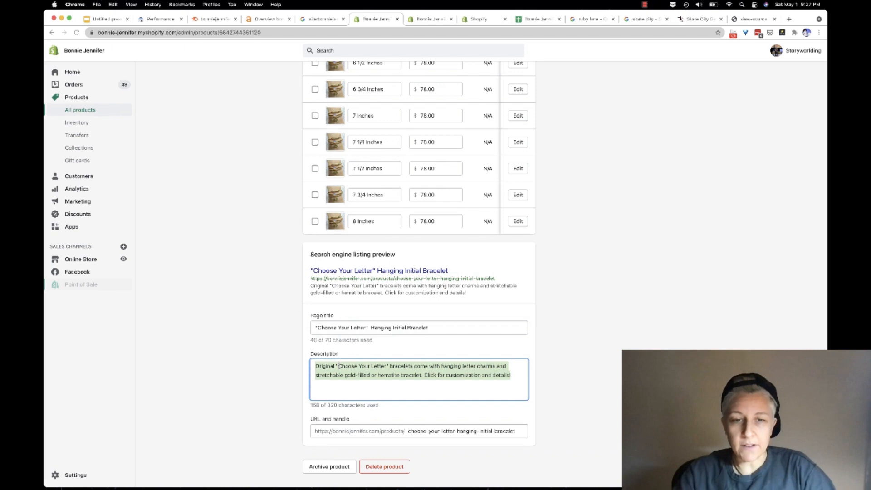
{"action": "left_click", "coordinate": [261, 355]}
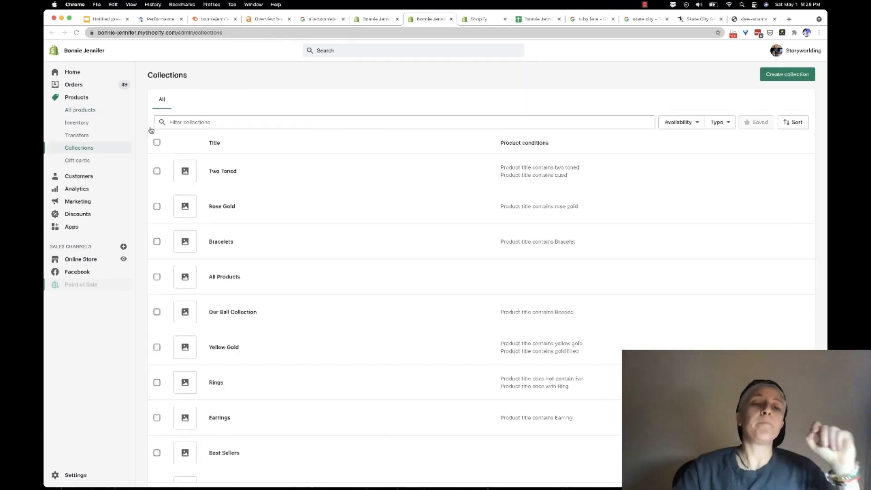
{"action": "mouse_move", "coordinate": [77, 97]}
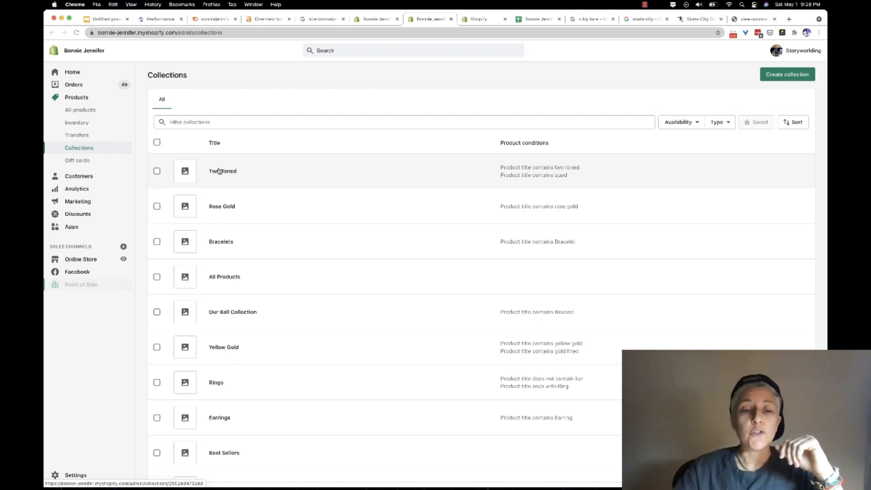
- Open the Two Toned collection, focus its SEO page title, then discard the unsaved change
{"action": "left_click", "coordinate": [222, 171]}
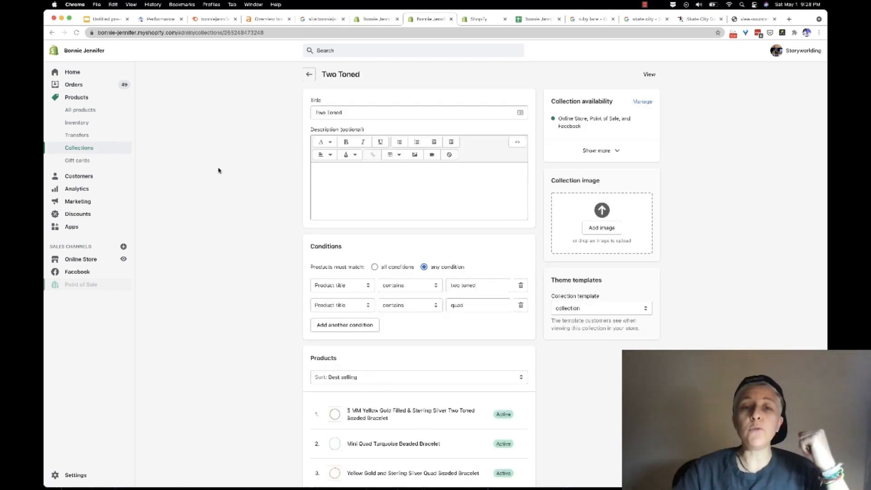
{"action": "scroll", "scroll_direction": "down", "scroll_amount": 3}
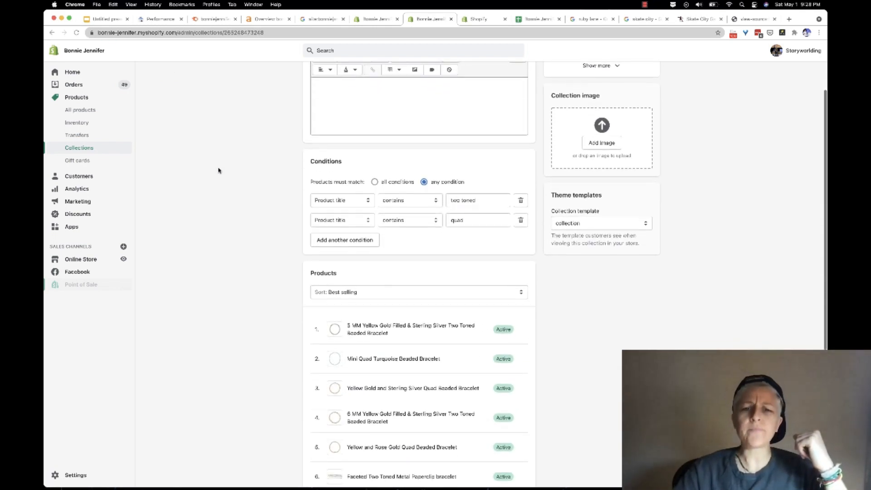
{"action": "scroll", "scroll_direction": "down", "scroll_amount": 3}
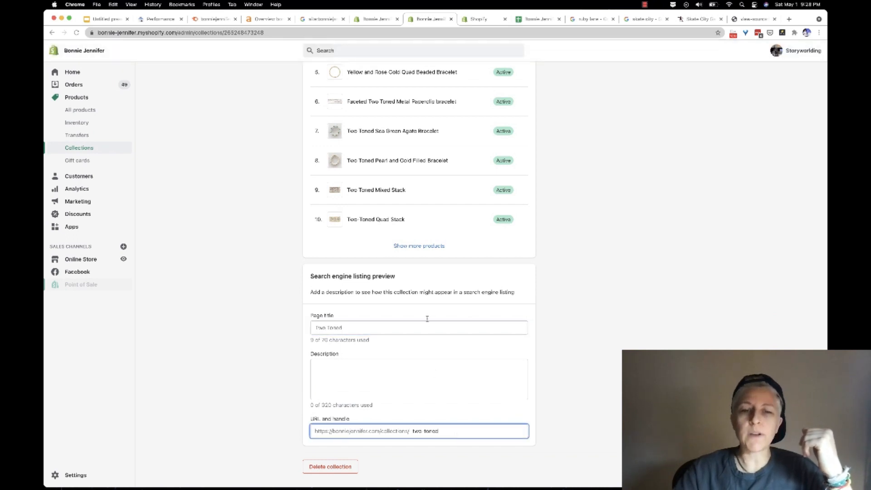
{"action": "left_click", "coordinate": [418, 327]}
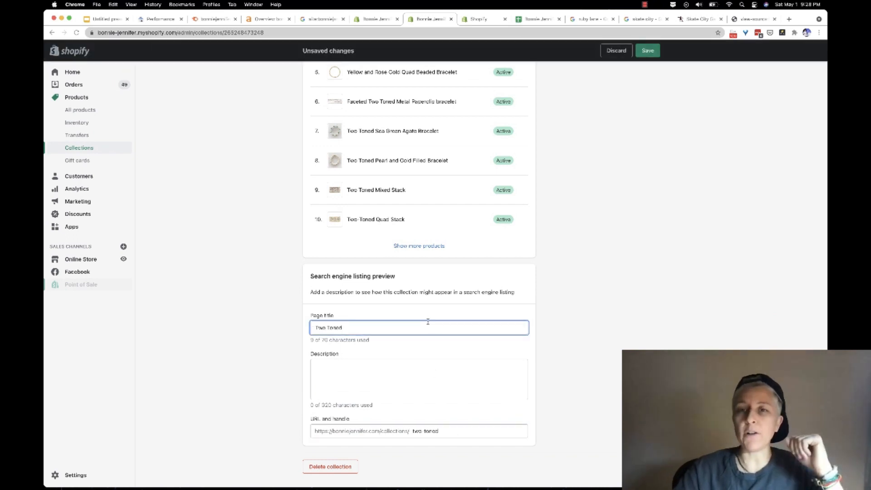
{"action": "mouse_move", "coordinate": [426, 380]}
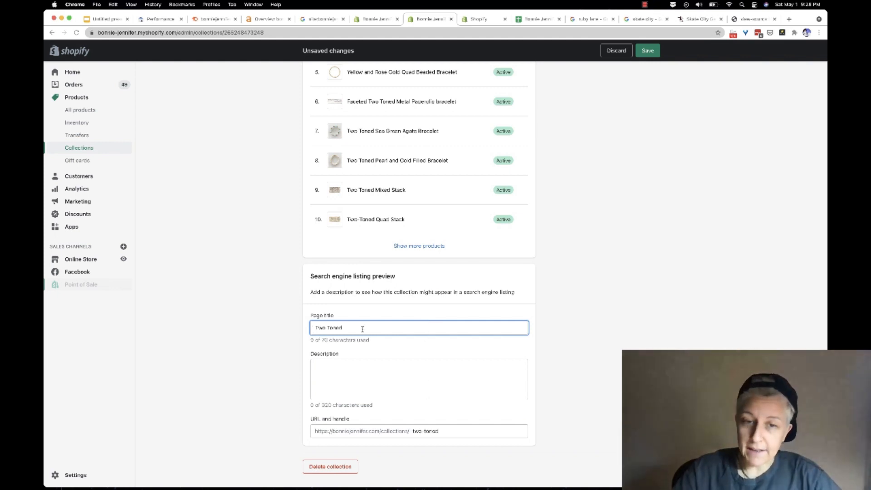
{"action": "left_click", "coordinate": [418, 379]}
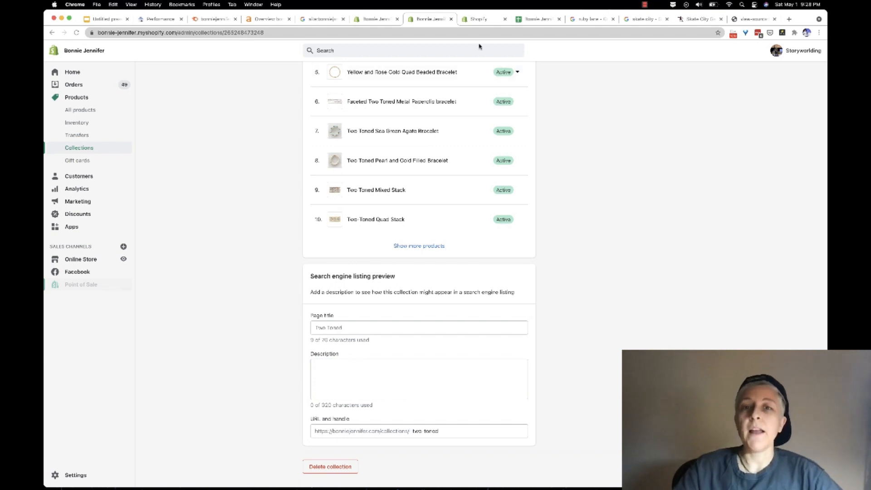
- Show the BenchMade Modern Luxury Swatches page's search listing fields, discarding any changes
{"action": "left_click", "coordinate": [478, 18]}
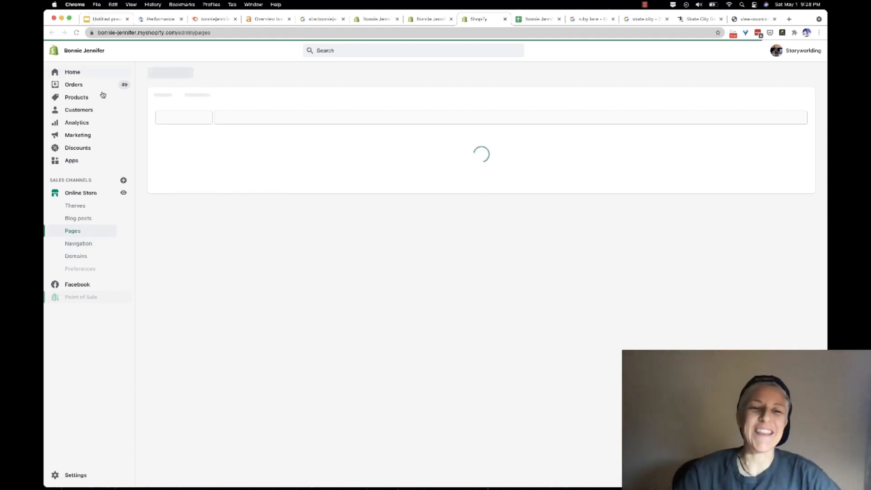
{"action": "mouse_move", "coordinate": [77, 218]}
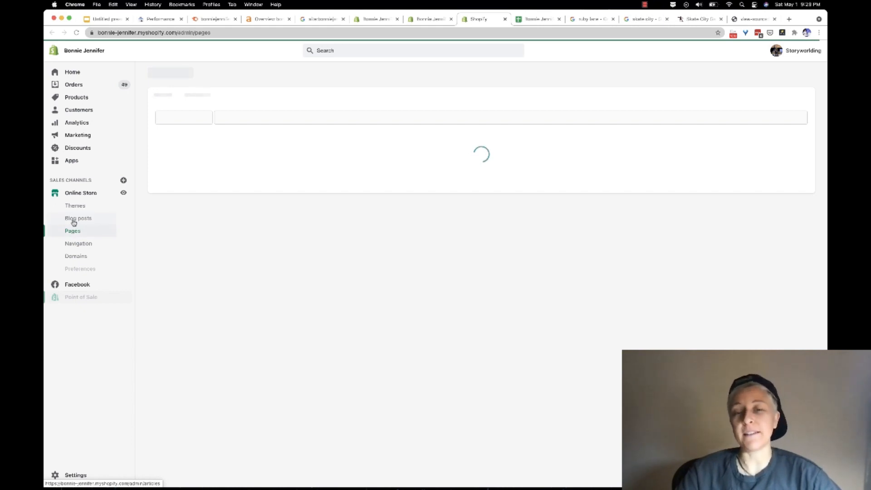
{"action": "left_click", "coordinate": [78, 218]}
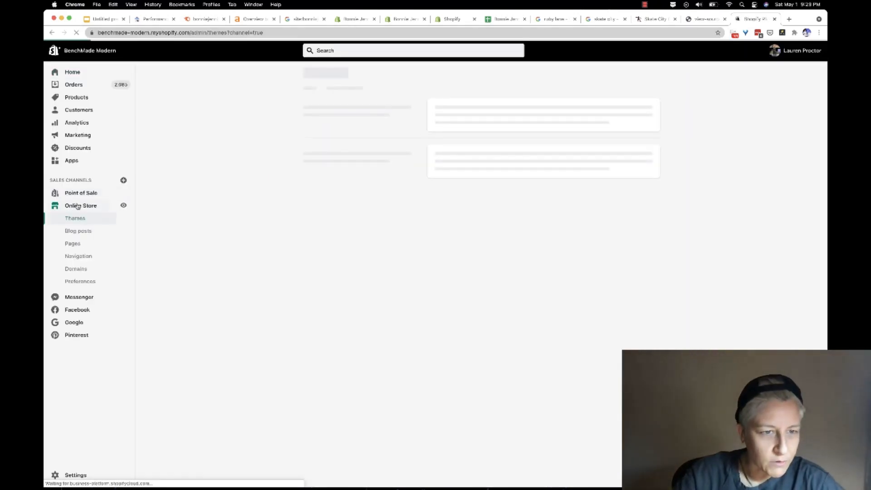
{"action": "left_click", "coordinate": [72, 243]}
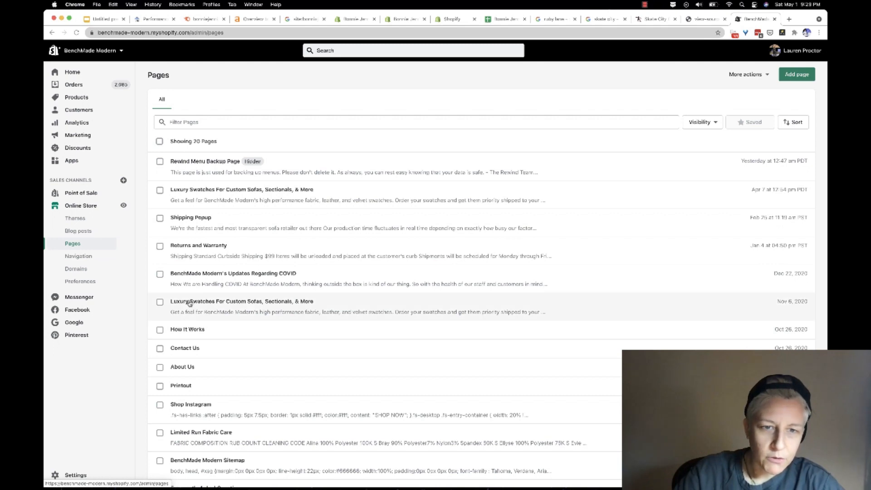
{"action": "left_click", "coordinate": [241, 189]}
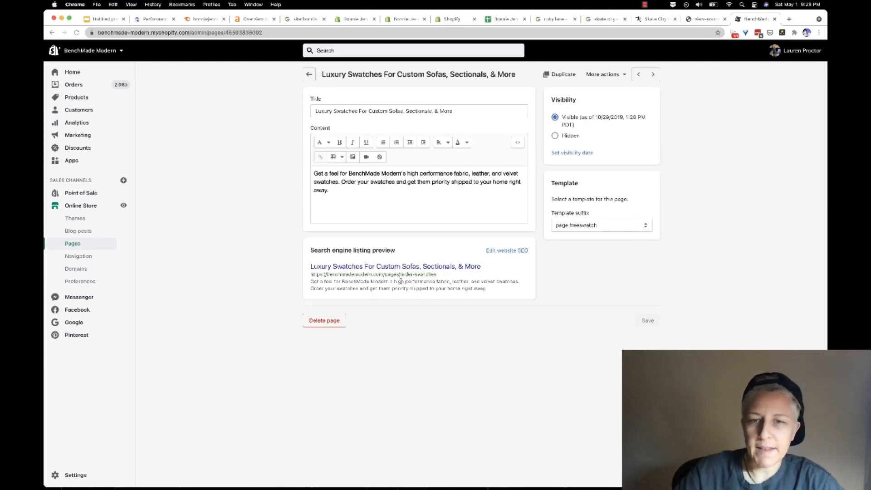
{"action": "left_click", "coordinate": [506, 250]}
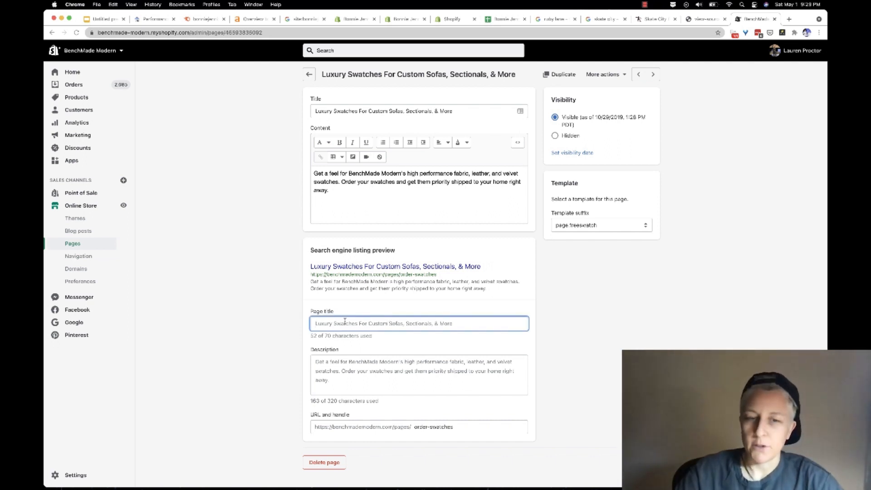
{"action": "left_click", "coordinate": [418, 371]}
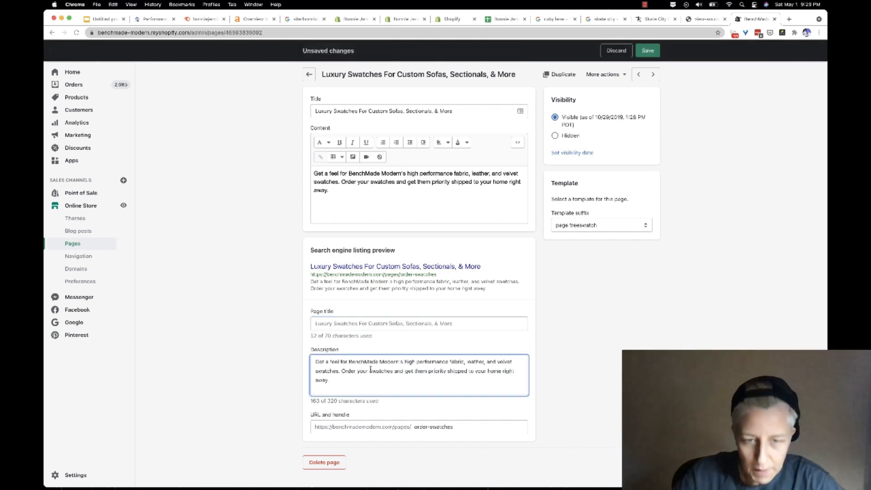
{"action": "left_click", "coordinate": [646, 50]}
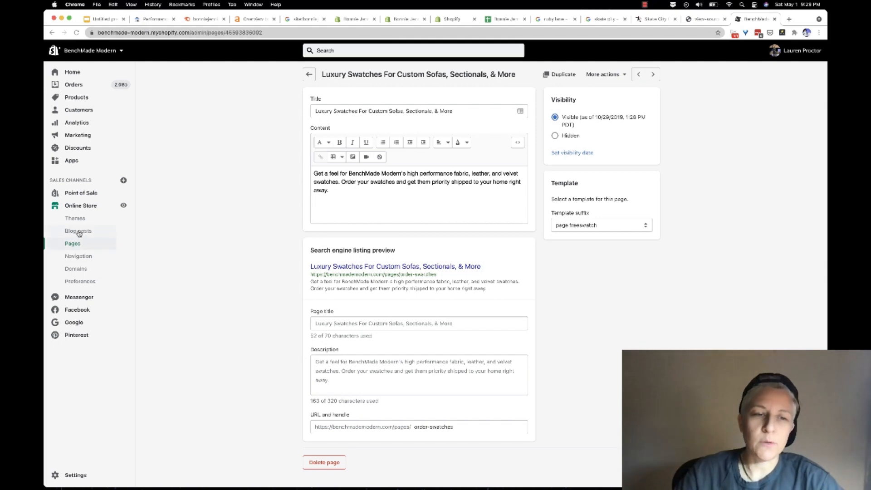
- Open the zodiac design style blog post, then return to the Shopify SEO slides
{"action": "left_click", "coordinate": [77, 231]}
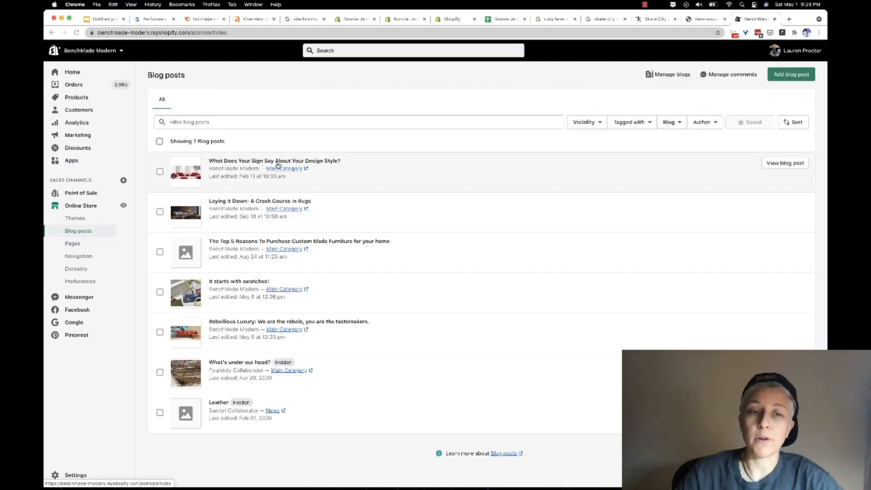
{"action": "left_click", "coordinate": [273, 160]}
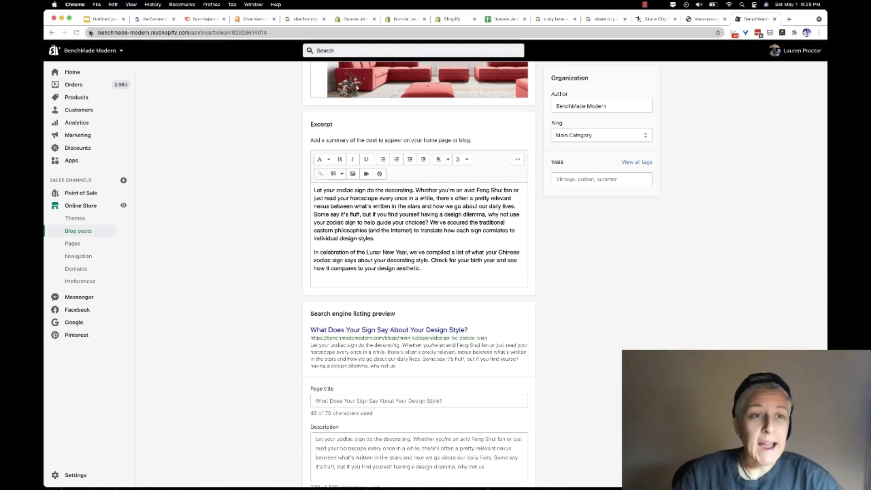
{"action": "left_click", "coordinate": [103, 18]}
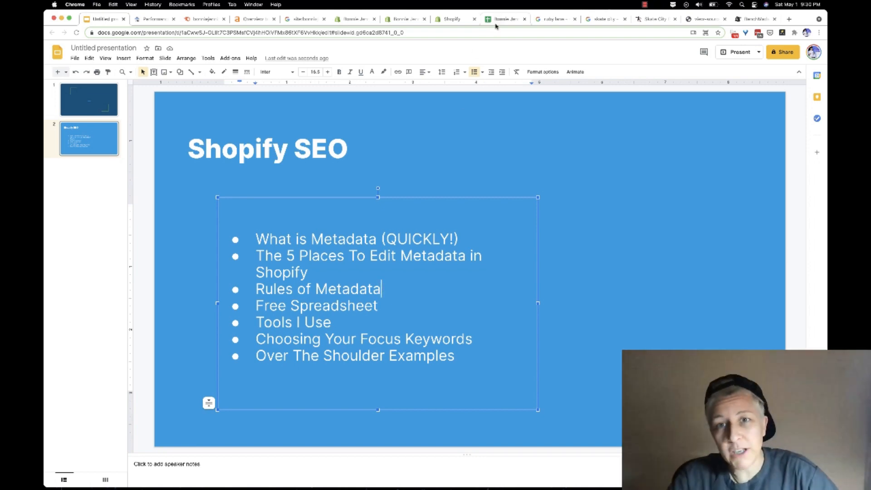
- Review row 2's URL, Primary Keyword, SV and Meta Title cells in the tracker
{"action": "left_click", "coordinate": [502, 19]}
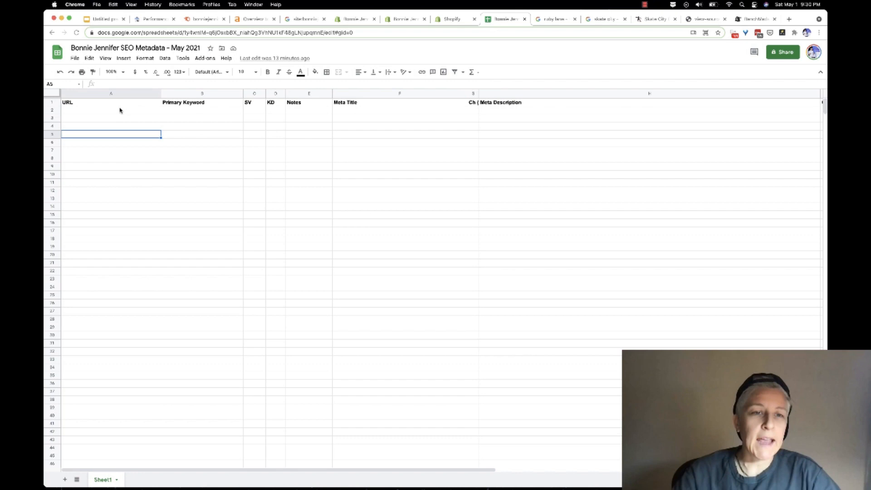
{"action": "left_click", "coordinate": [111, 110]}
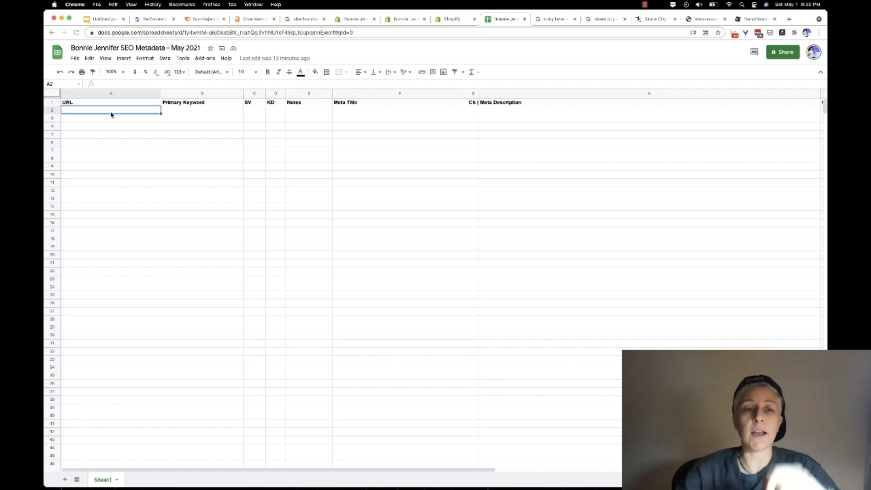
{"action": "left_click_drag", "start_coordinate": [111, 109], "coordinate": [111, 167]}
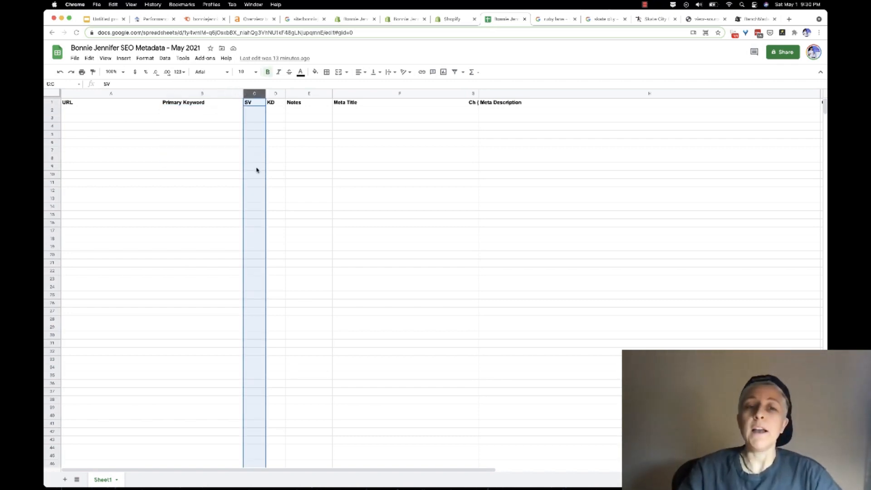
{"action": "left_click", "coordinate": [202, 109]}
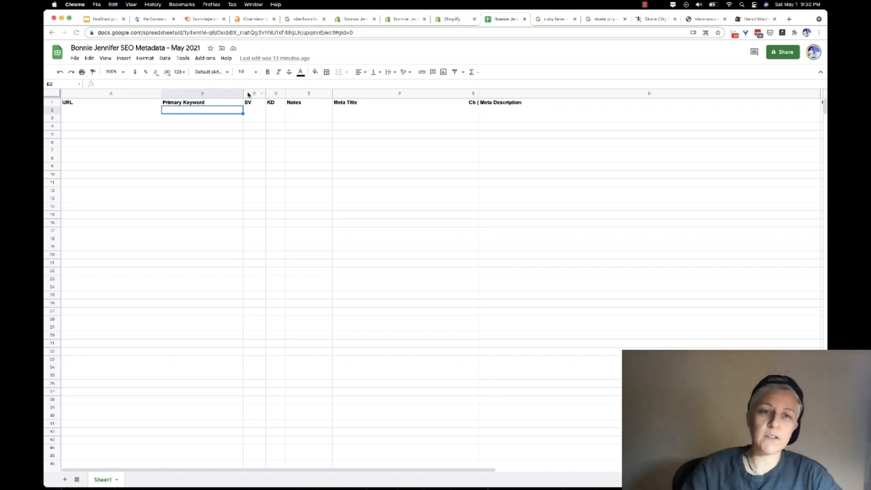
{"action": "left_click", "coordinate": [254, 110]}
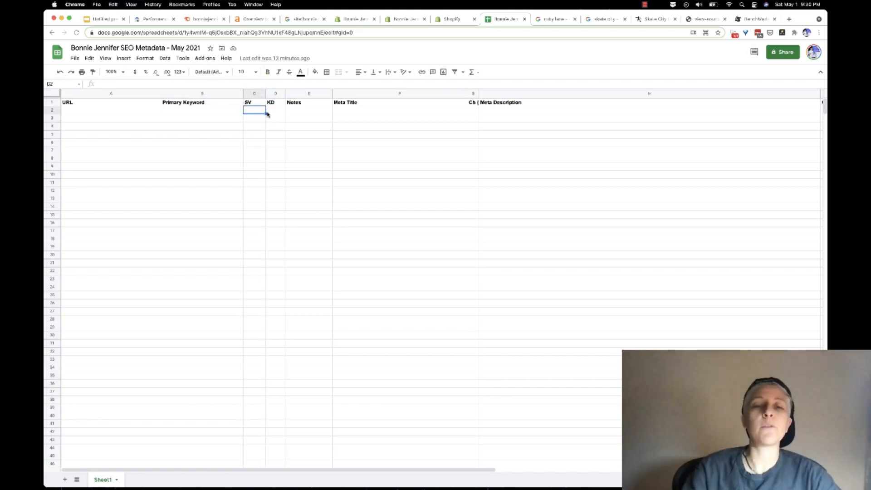
{"action": "left_click", "coordinate": [308, 110]}
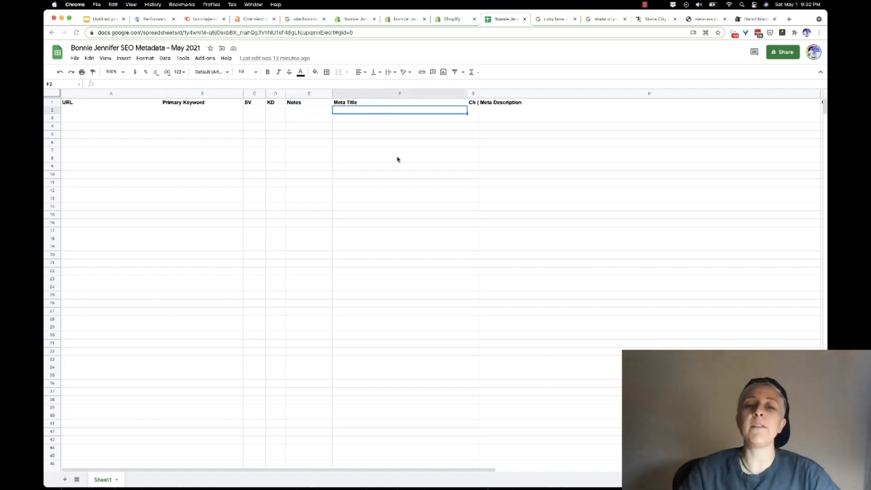
- Start a =LEN( character-count formula in G2 and enter a test meta title
{"action": "left_click", "coordinate": [472, 109]}
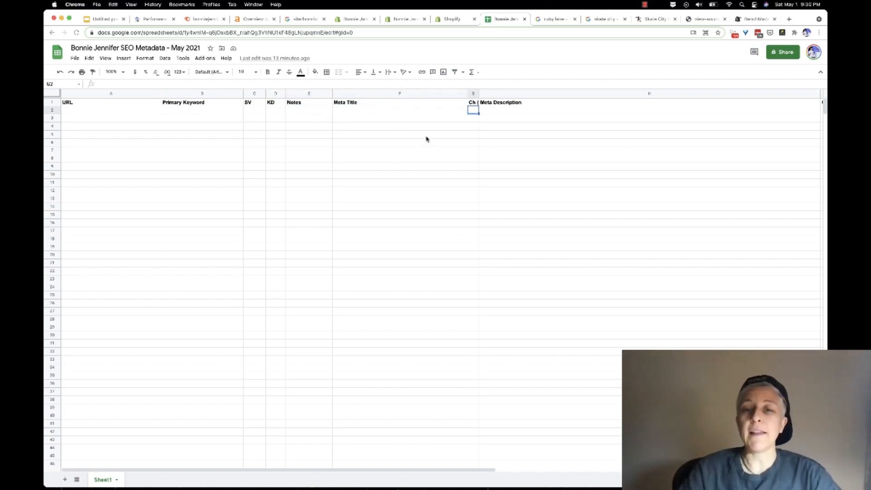
{"action": "type", "text": "=Le"}
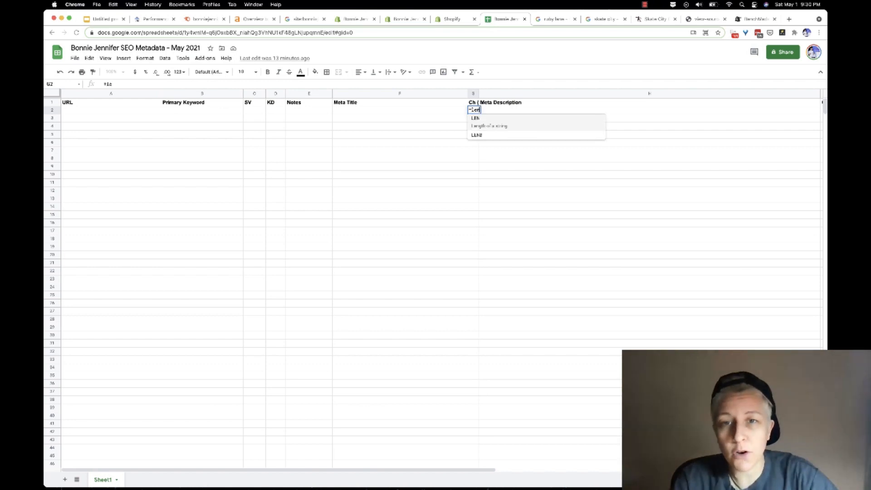
{"action": "type", "text": "n("}
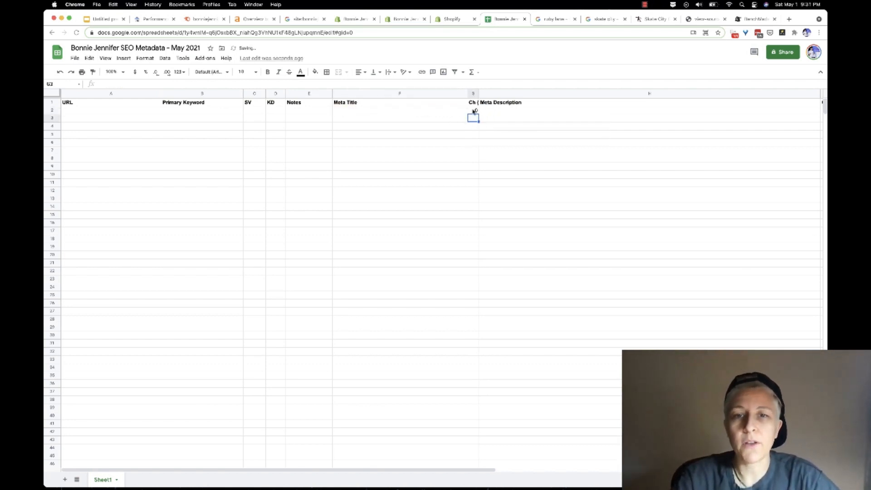
{"action": "type", "text": "sadfalksdflaksjdf"}
{"action": "left_click", "coordinate": [650, 111]}
{"action": "type", "text": "asdfkj asdfjasdfj"}
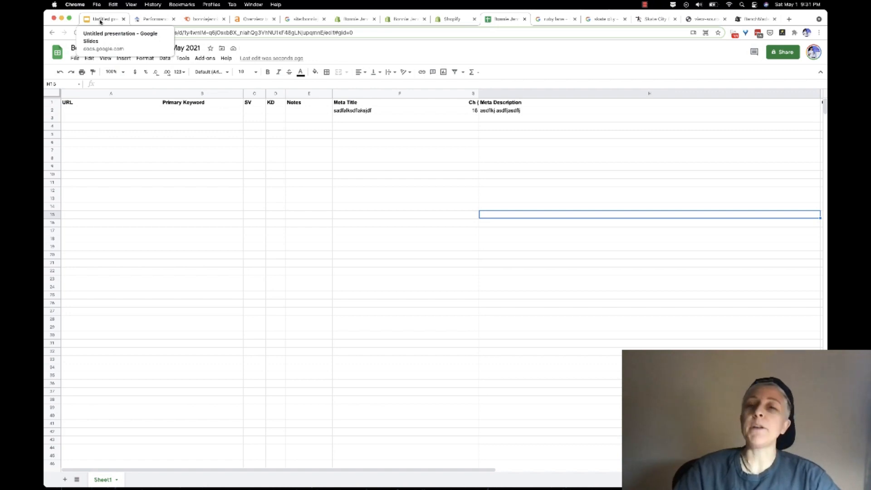
{"action": "mouse_move", "coordinate": [132, 161]}
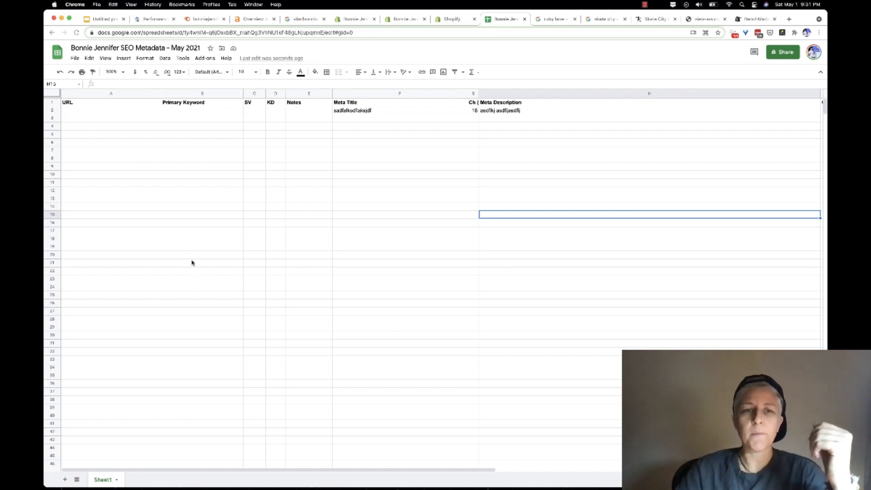
{"action": "mouse_move", "coordinate": [154, 331]}
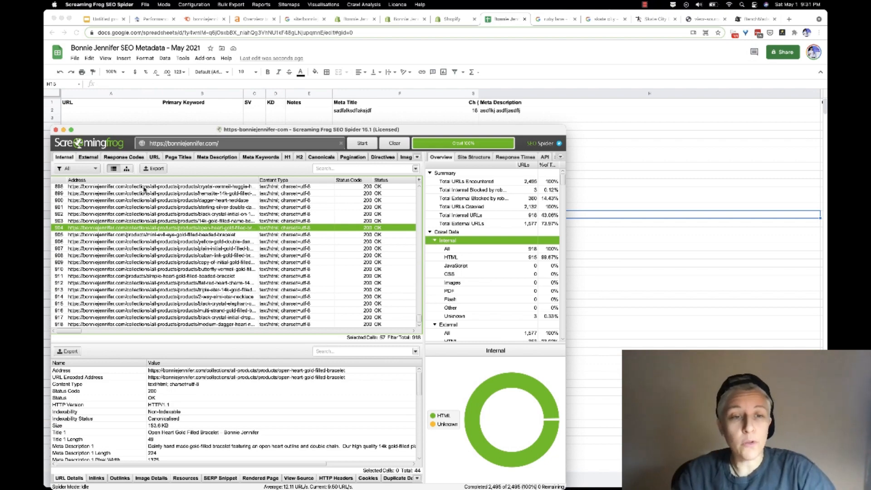
- Inspect several crawled product page rows in the Internal tab
{"action": "left_click", "coordinate": [155, 186]}
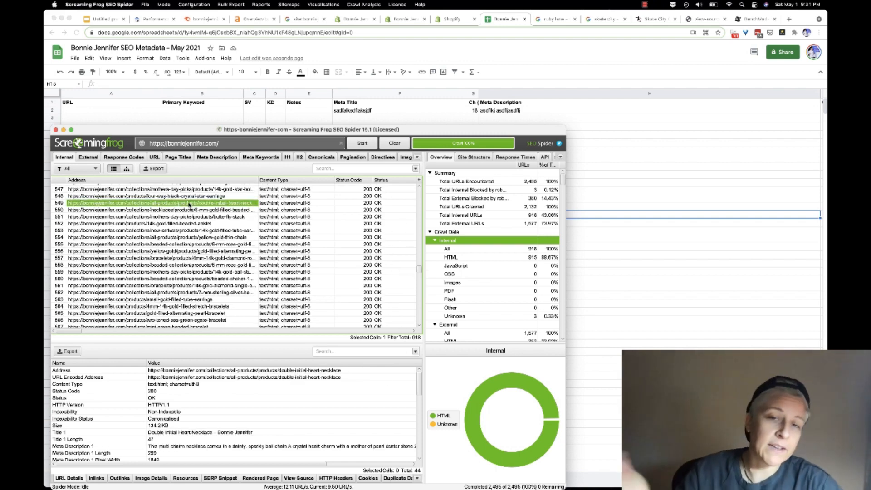
{"action": "left_click", "coordinate": [216, 143]}
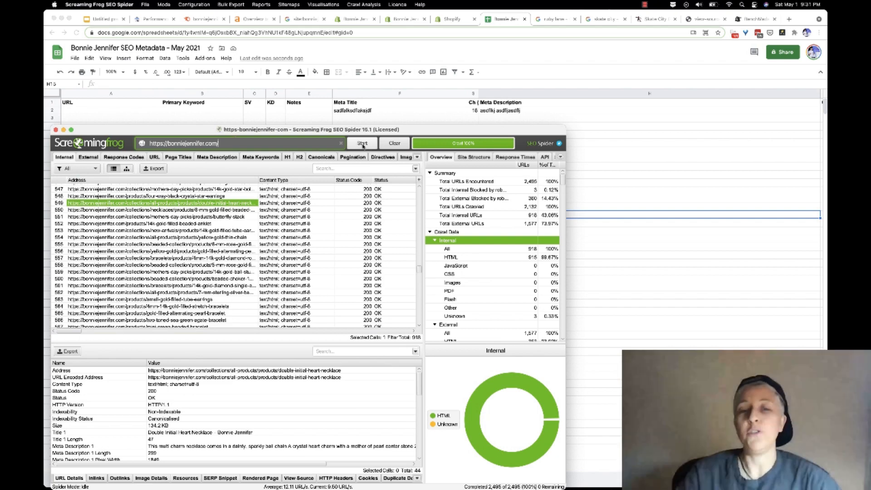
{"action": "left_click", "coordinate": [161, 265]}
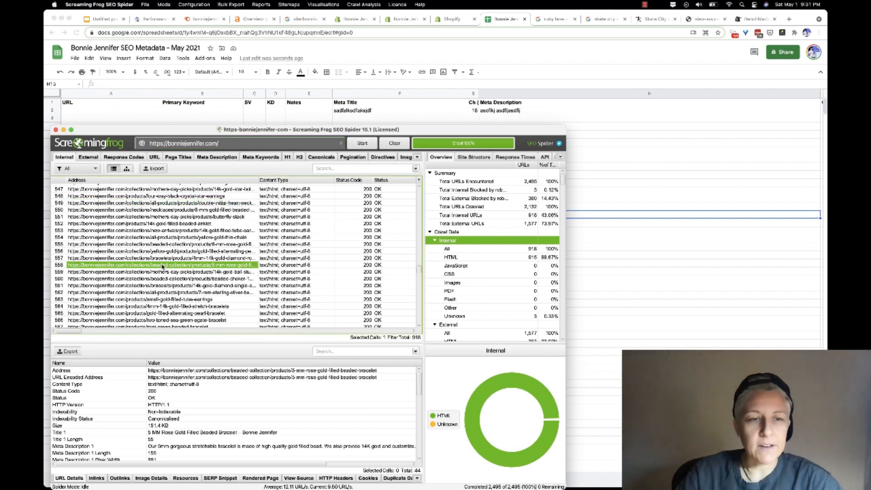
{"action": "left_click", "coordinate": [161, 238]}
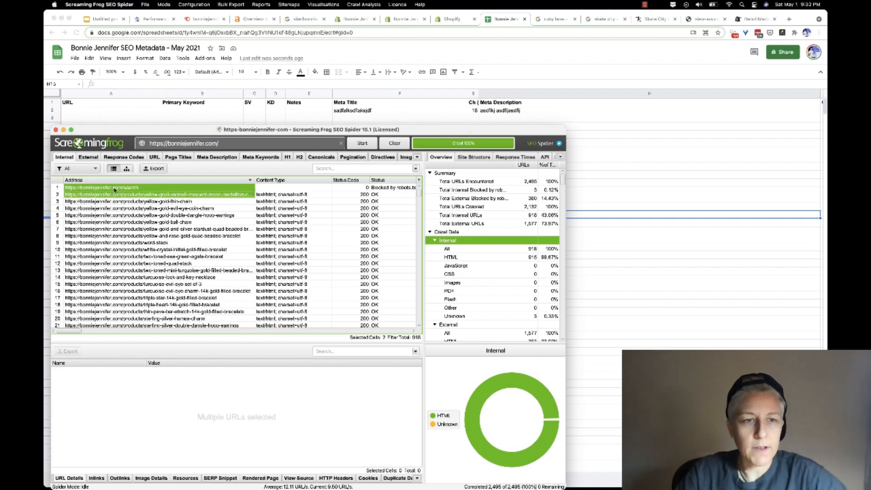
- Filter the Internal URLs from All down to HTML pages only
{"action": "left_click", "coordinate": [156, 168]}
{"action": "type", "text": "internal"}
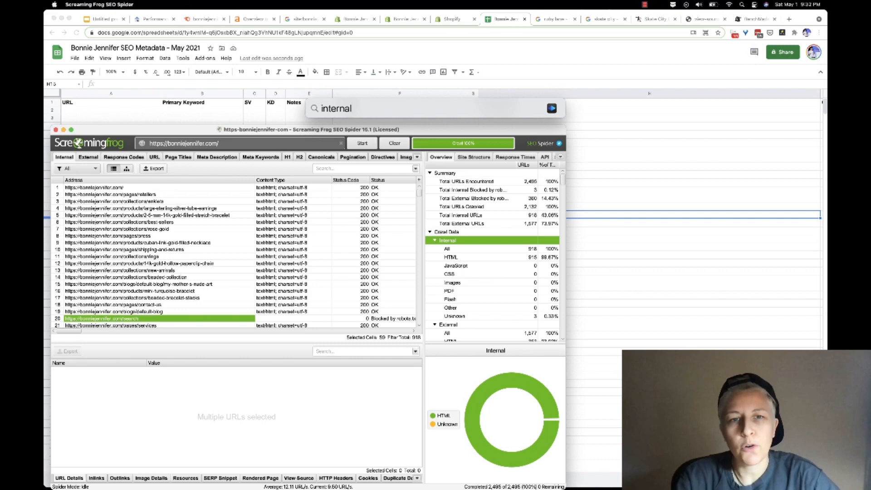
{"action": "left_click", "coordinate": [451, 257]}
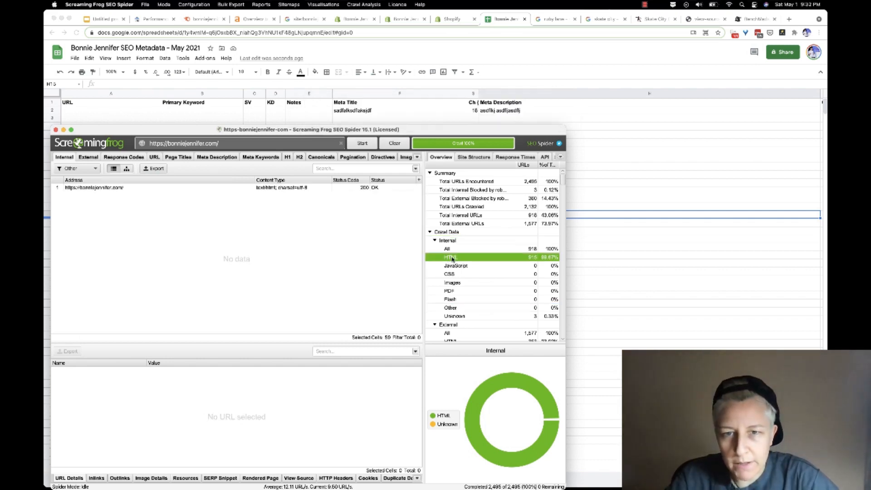
{"action": "left_click", "coordinate": [448, 240]}
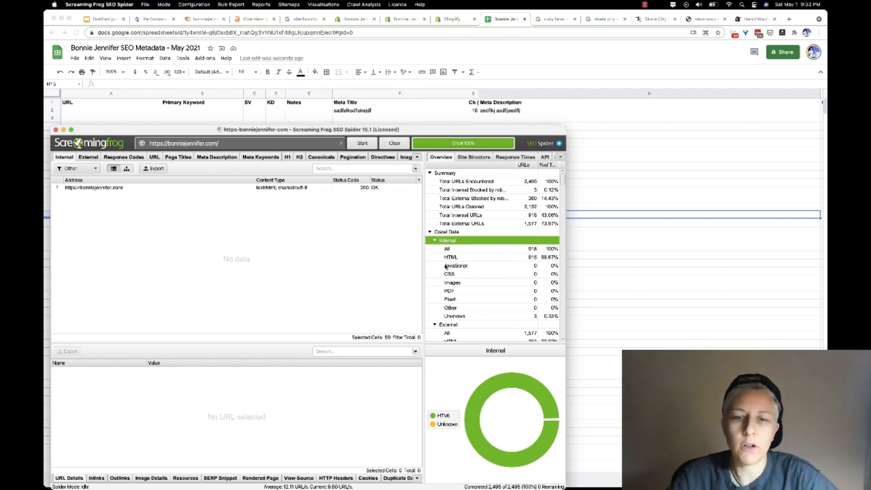
{"action": "left_click", "coordinate": [450, 256]}
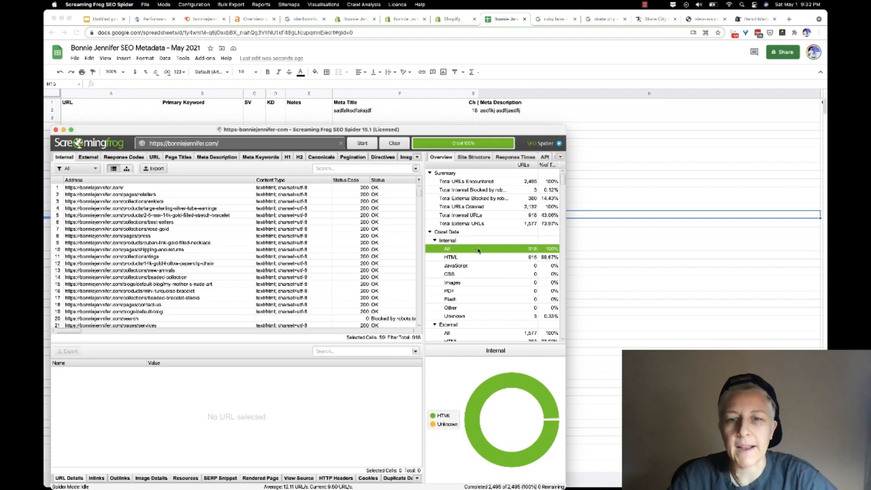
{"action": "mouse_move", "coordinate": [472, 266]}
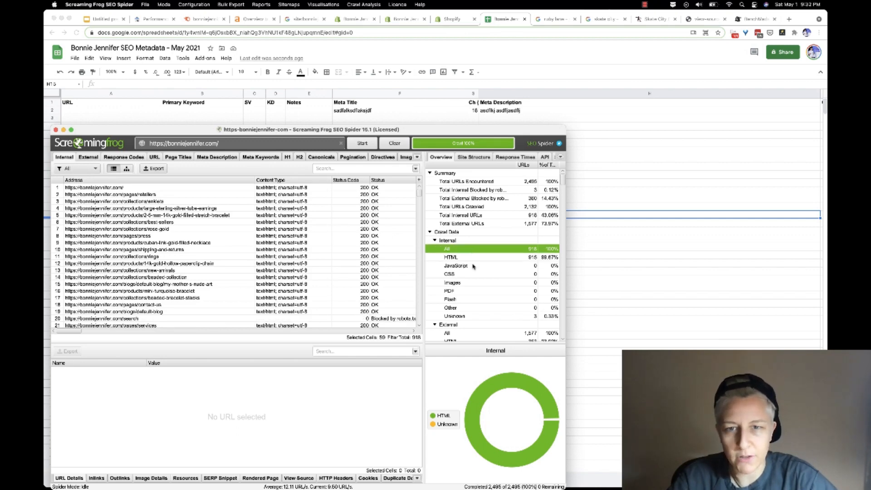
{"action": "left_click", "coordinate": [450, 256]}
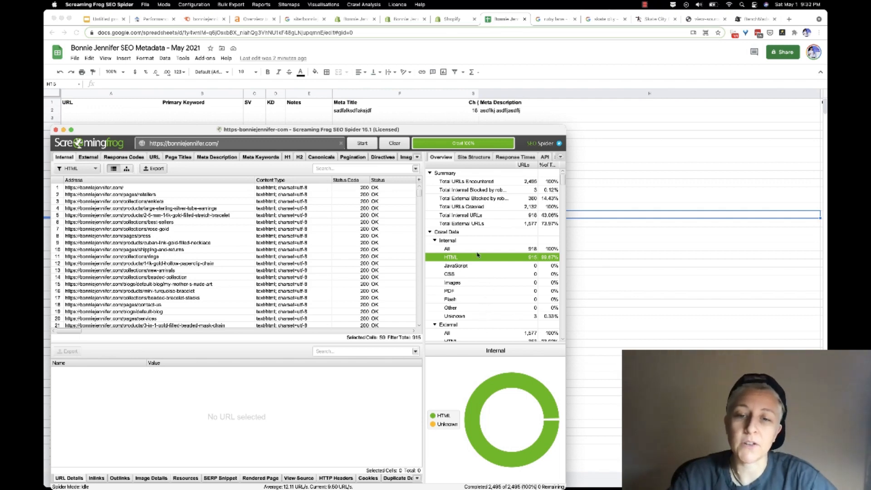
{"action": "mouse_move", "coordinate": [474, 268]}
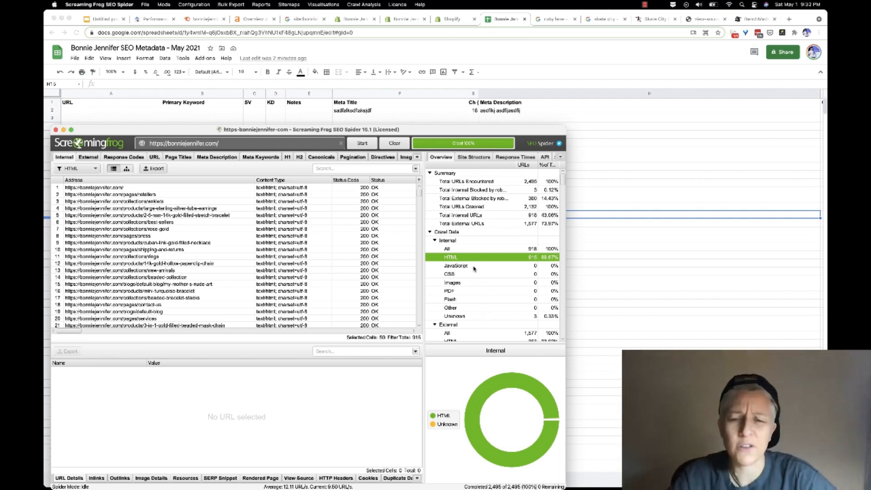
{"action": "type", "text": "internal revenue service"}
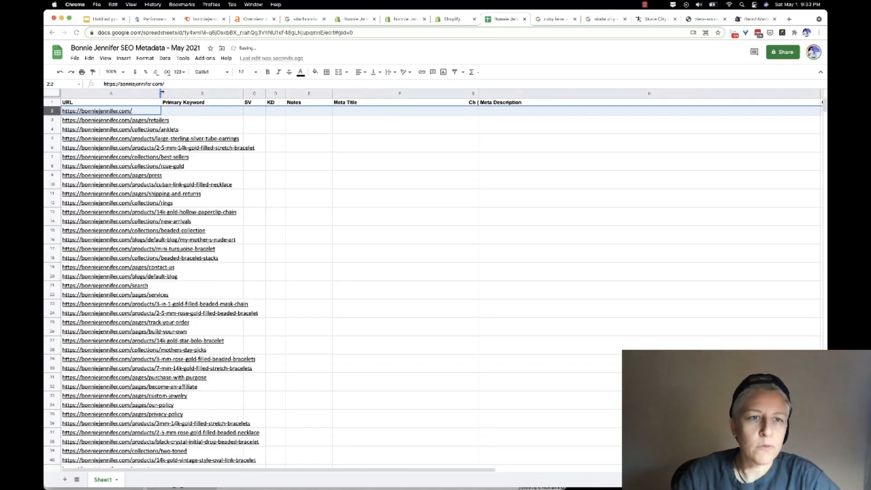
- Insert columns beside the URLs, headed Existing Title and Existing Meta Description
{"action": "right_click", "coordinate": [314, 102]}
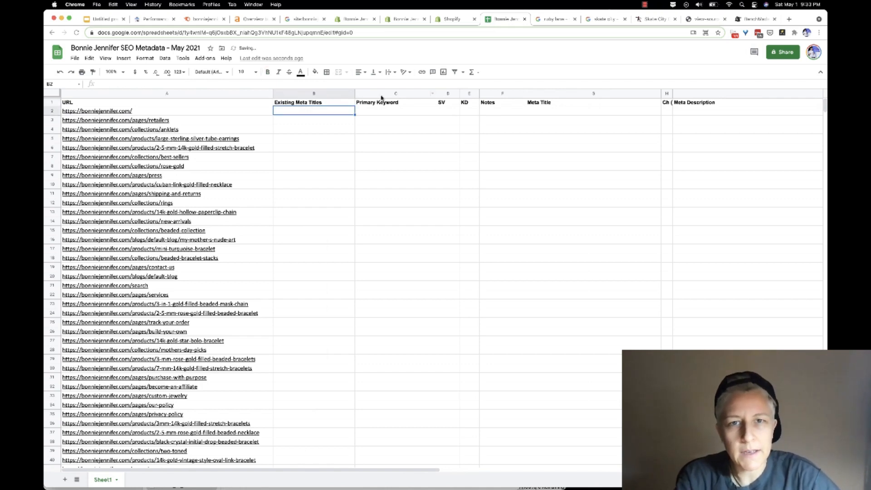
{"action": "type", "text": "Existing Meta Description"}
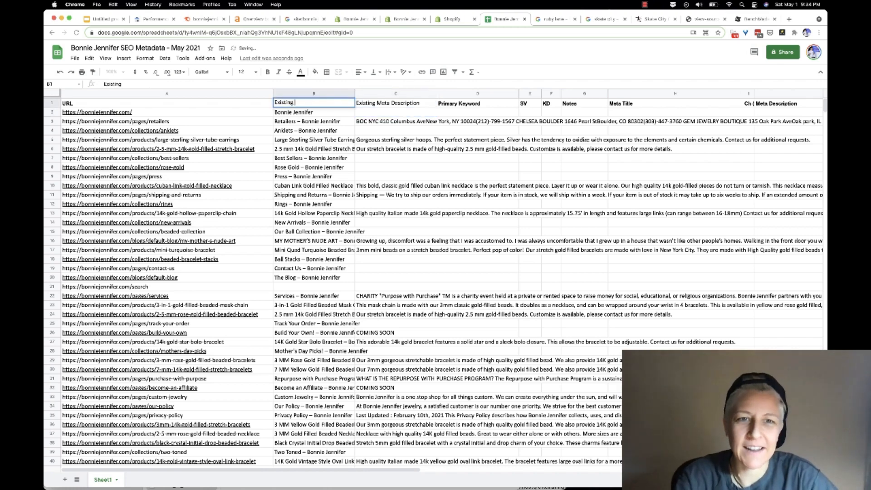
{"action": "type", "text": "Meta D"}
{"action": "type", "text": " Title"}
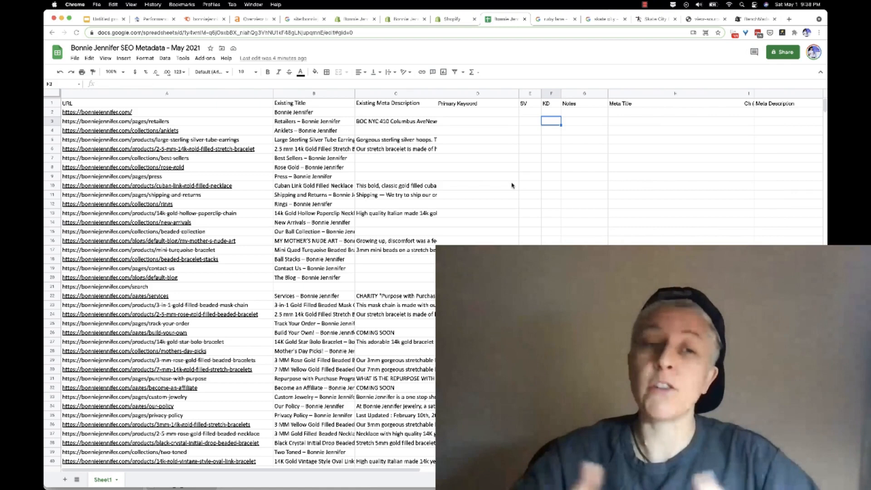
{"action": "mouse_move", "coordinate": [111, 121]}
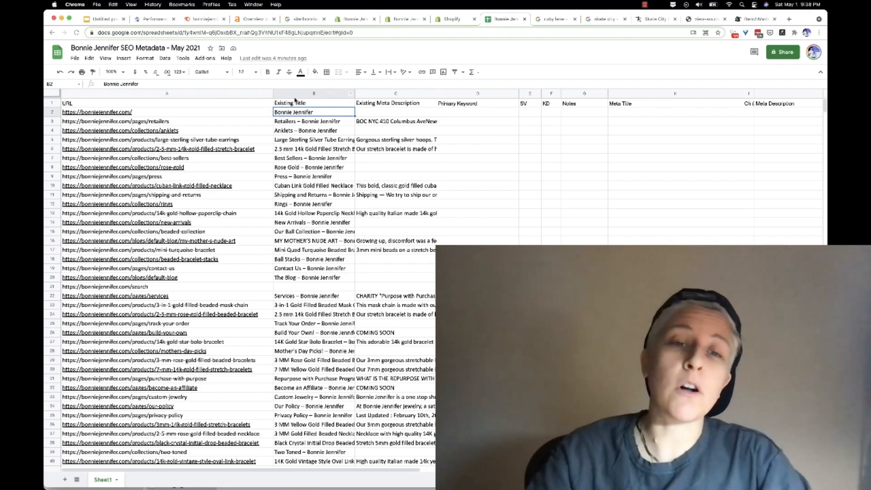
- Point out the search page's missing title in the Existing columns
{"action": "left_click", "coordinate": [395, 93]}
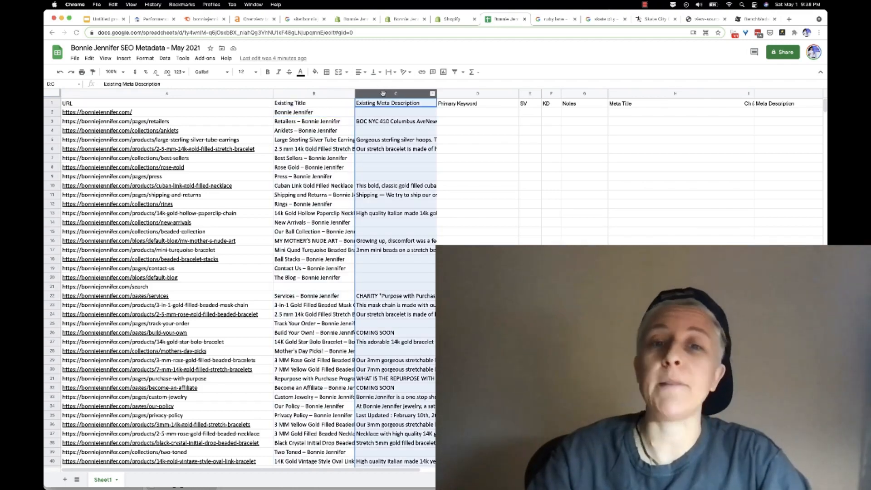
{"action": "left_click", "coordinate": [477, 121]}
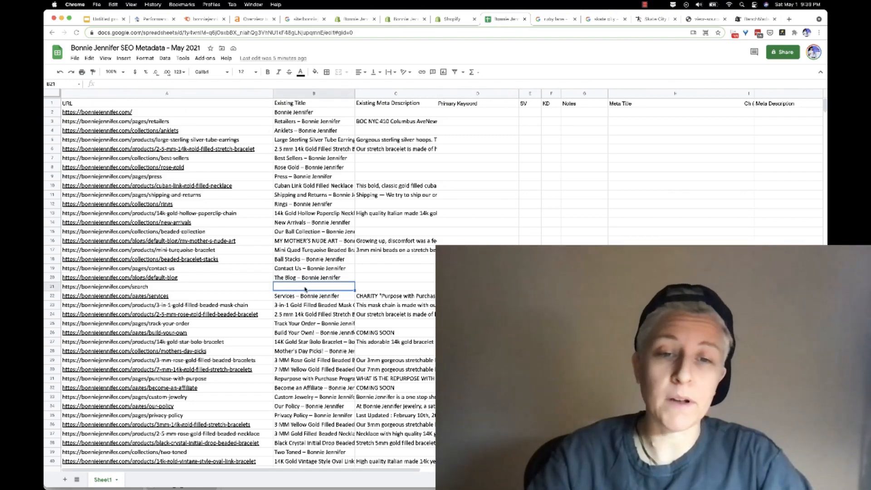
{"action": "scroll", "scroll_direction": "down", "scroll_amount": 3}
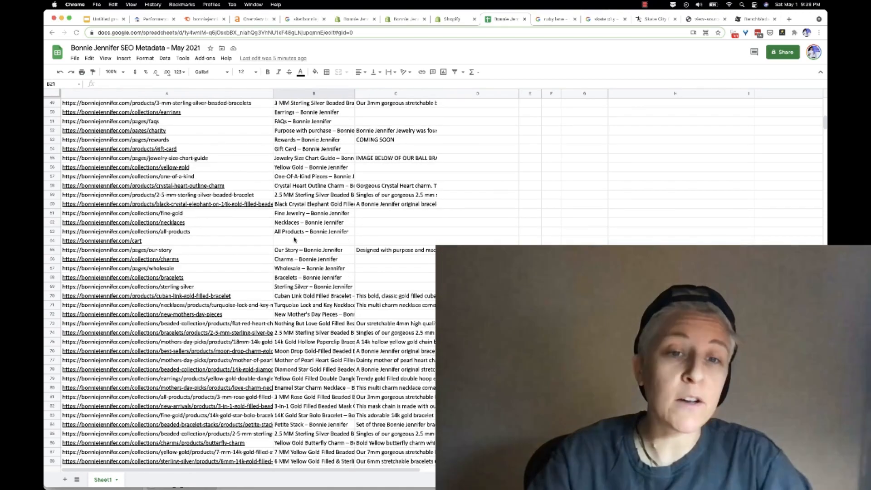
{"action": "scroll", "scroll_direction": "down", "scroll_amount": 3}
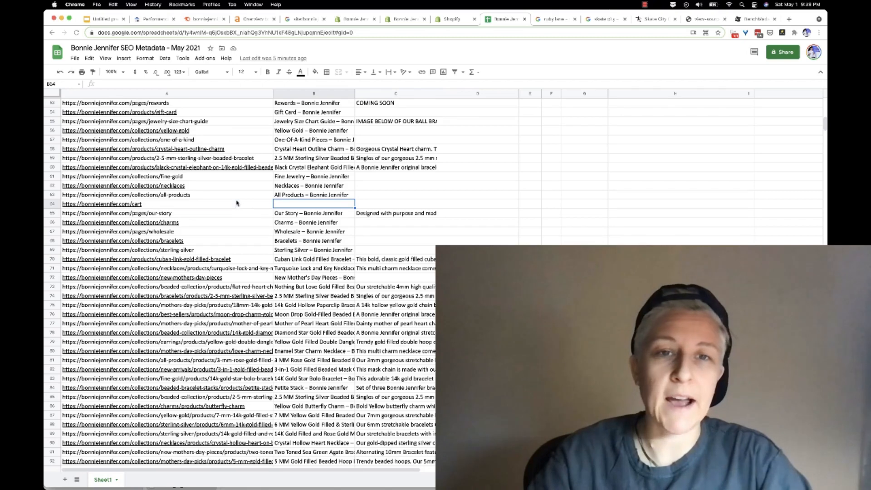
- Show the Gift Card page has no description, then highlight the last agenda bullet in Slides
{"action": "left_click", "coordinate": [101, 204]}
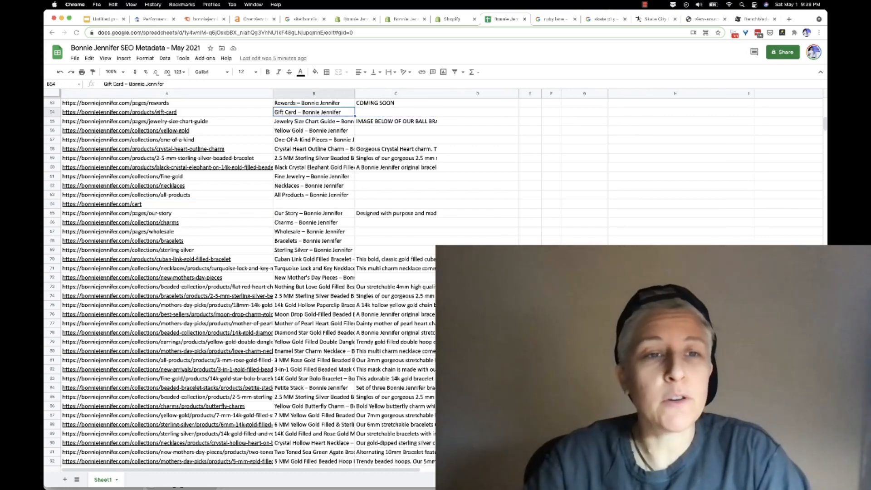
{"action": "left_click", "coordinate": [396, 112]}
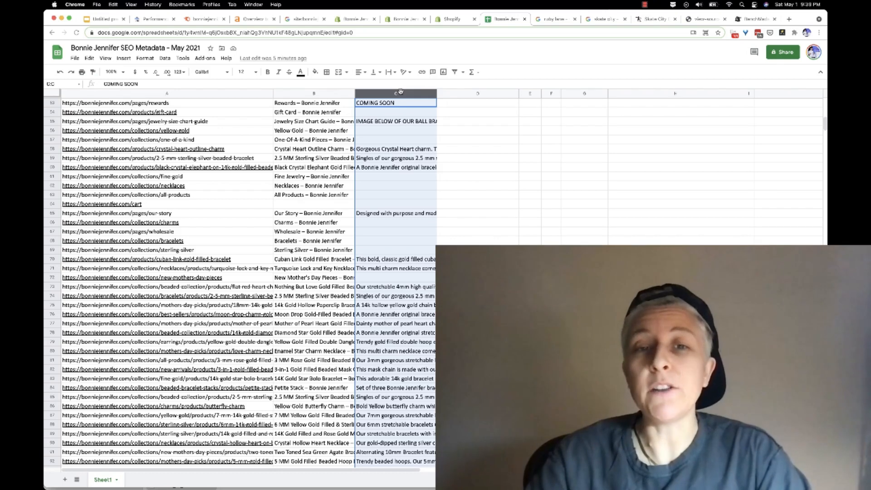
{"action": "left_click", "coordinate": [396, 112]}
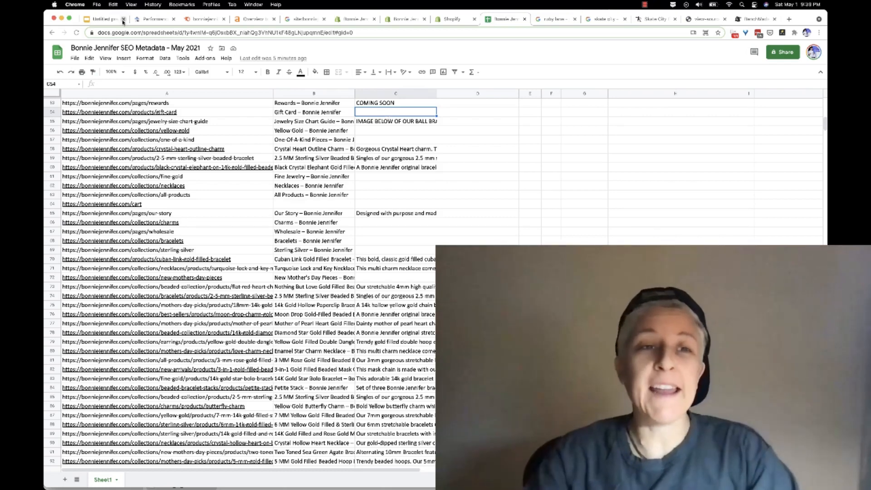
{"action": "left_click", "coordinate": [103, 18]}
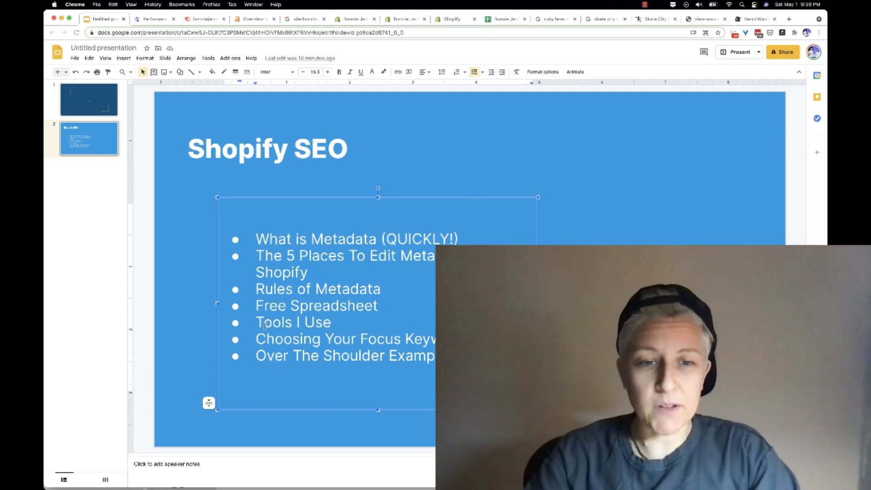
{"action": "left_click_drag", "start_coordinate": [256, 339], "coordinate": [435, 366]}
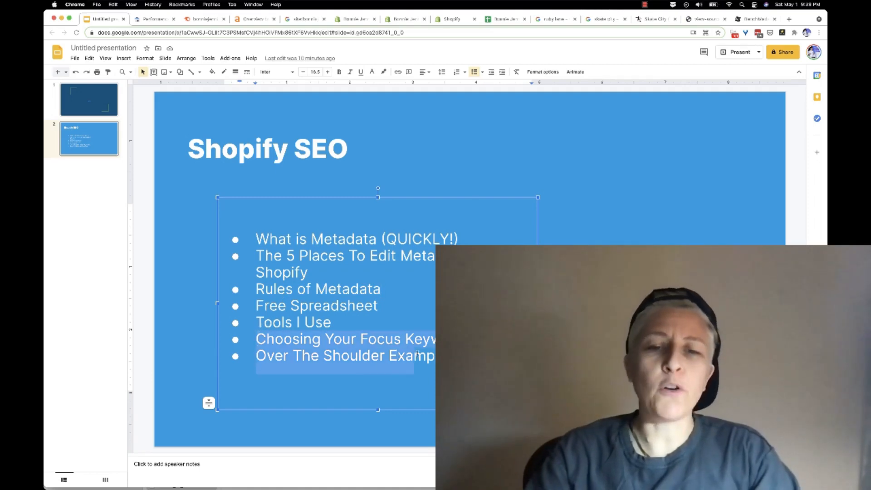